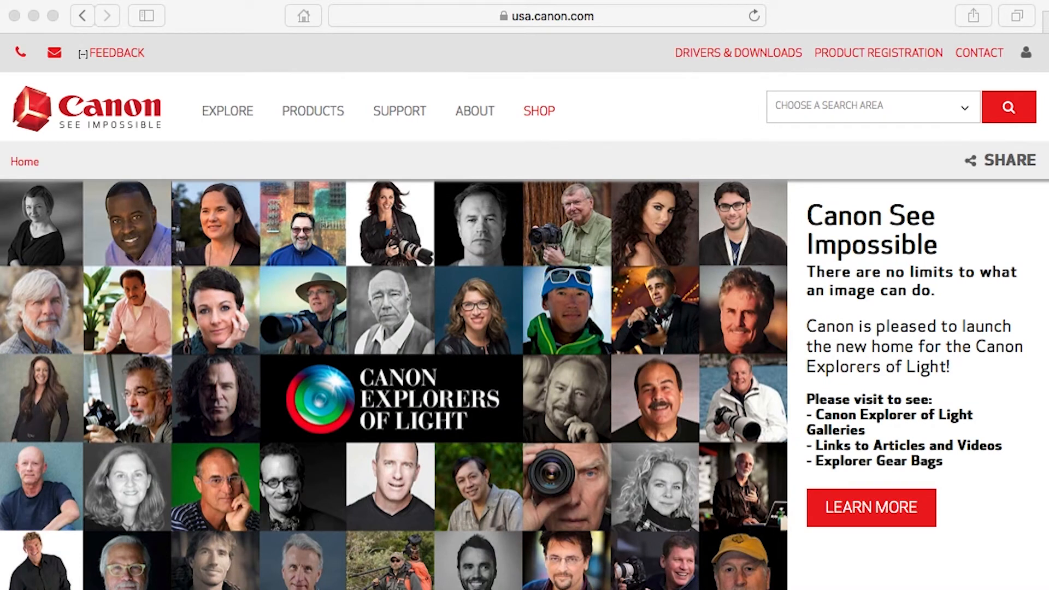
- Load the ij.start.canon setup site in Safari
left_click(548, 15)
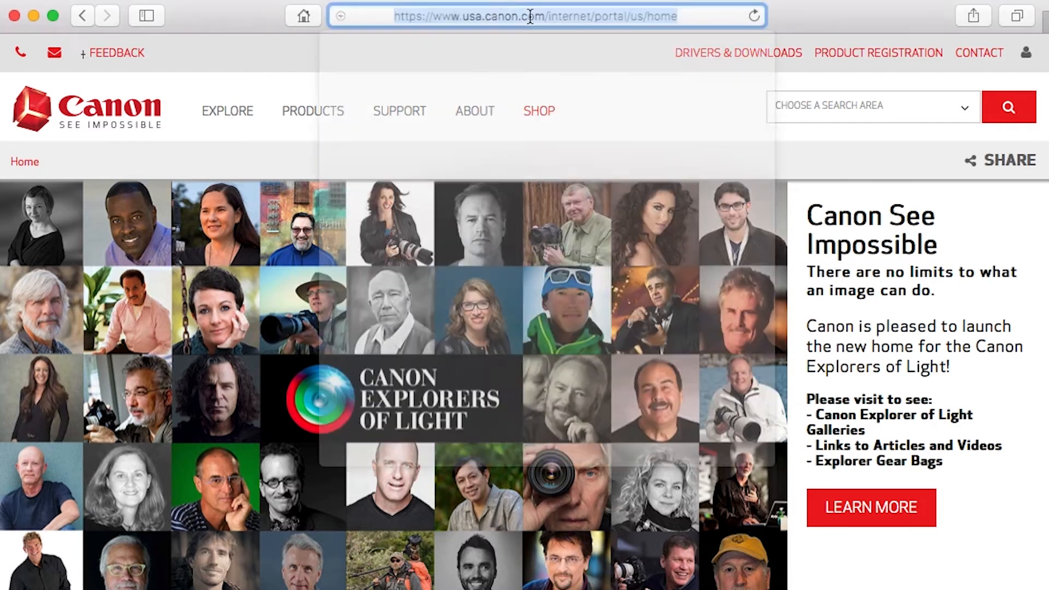
type("ij.start")
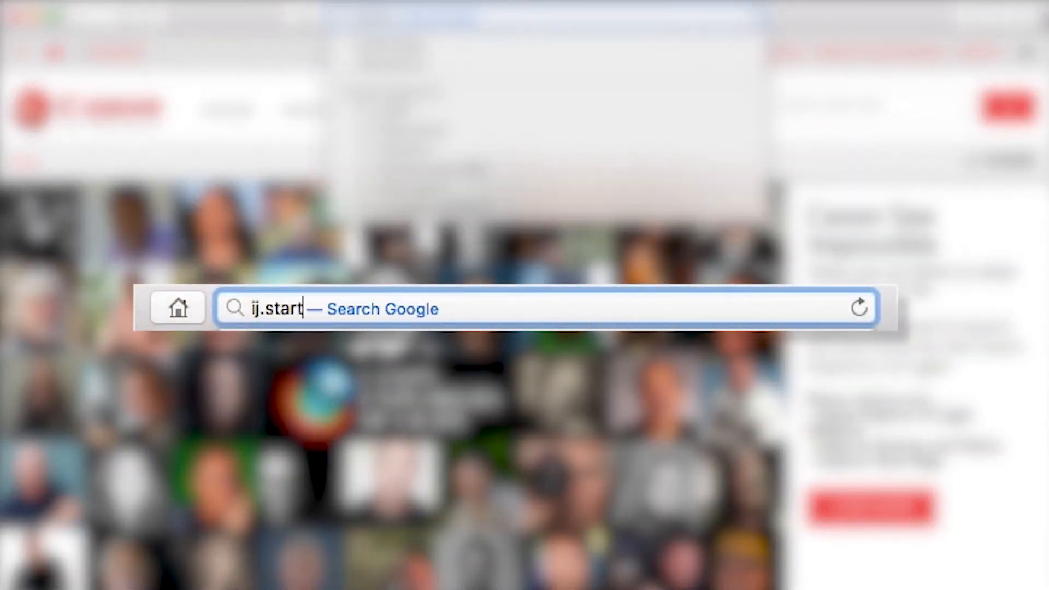
type(".canon")
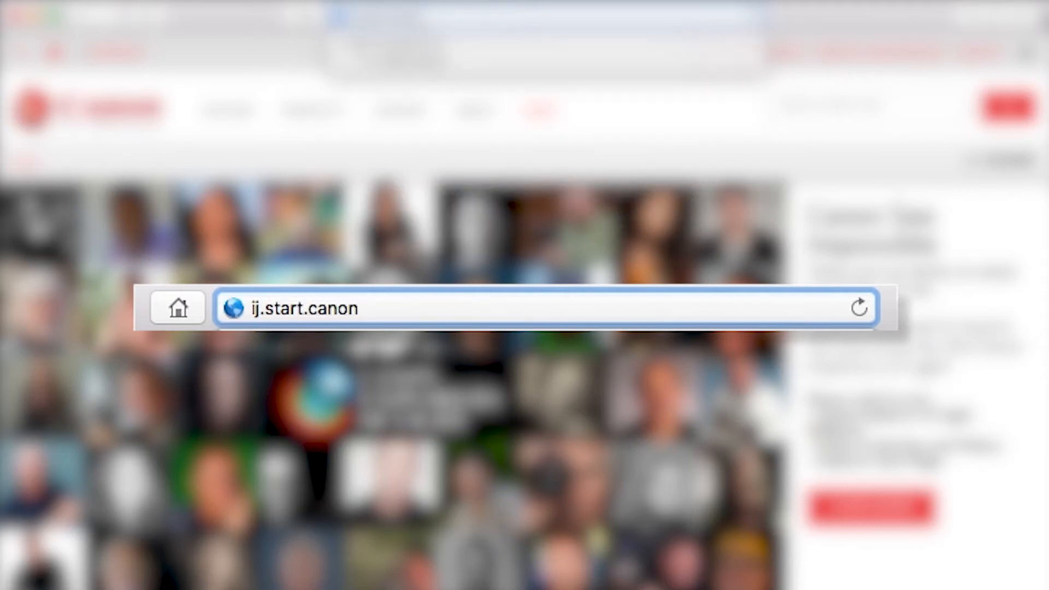
key("Return")
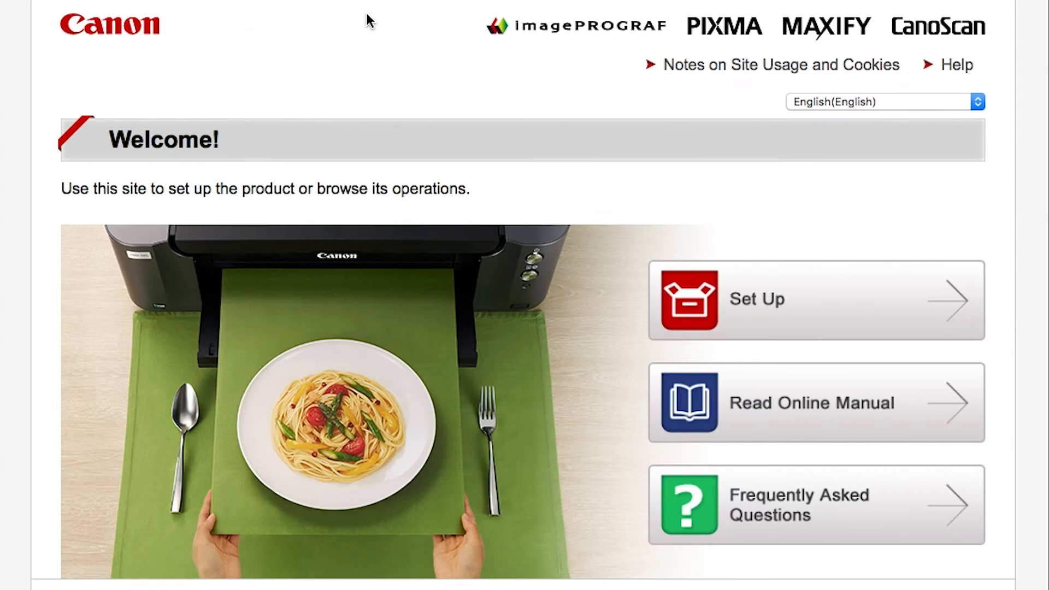
mouse_move(767, 301)
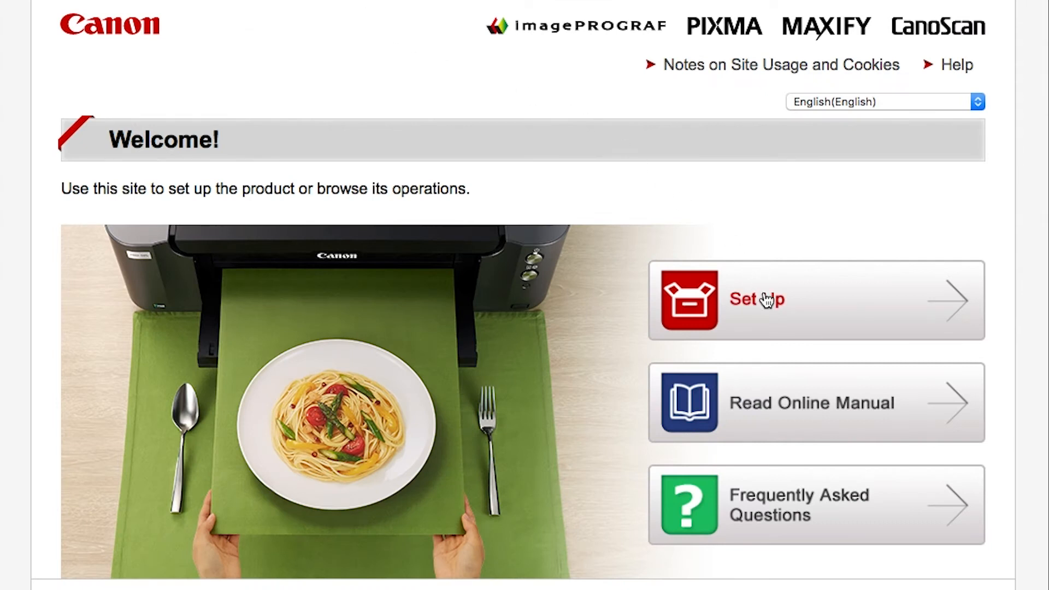
- Start Set Up and select TS3120 from the product name suggestions
left_click(756, 299)
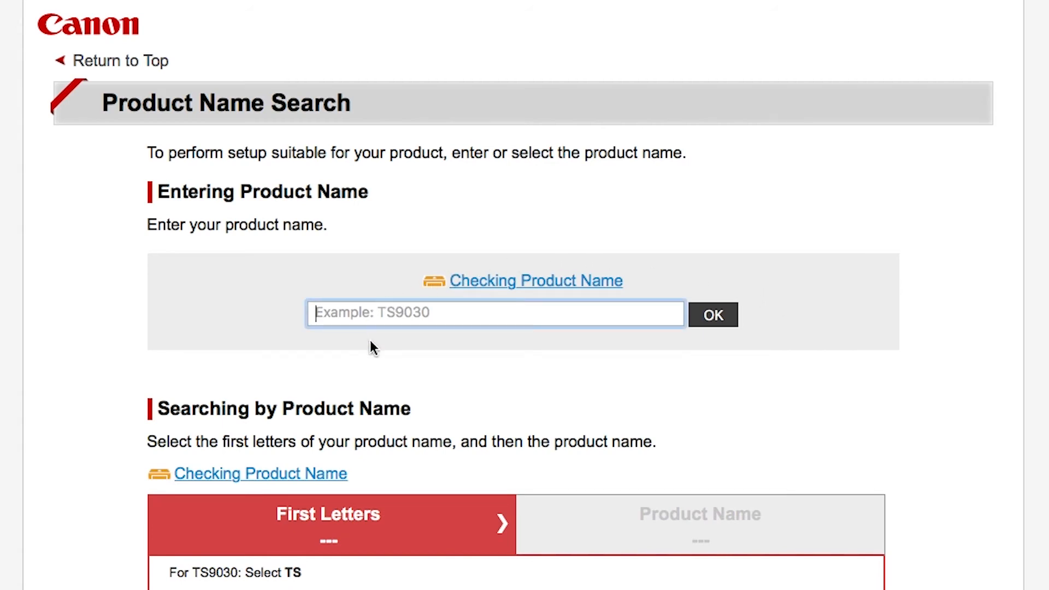
type("ts3")
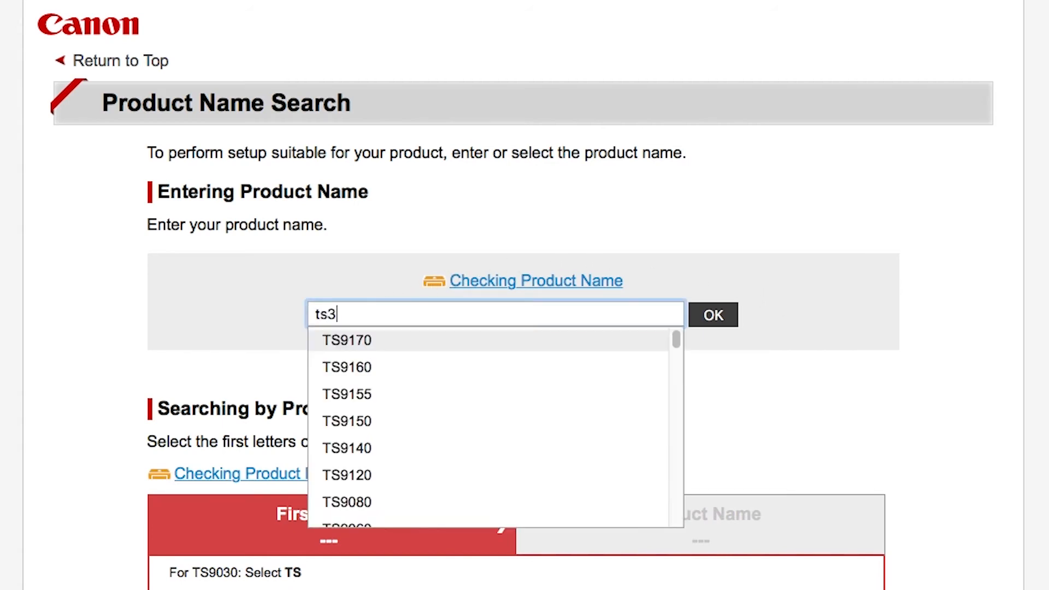
type("120")
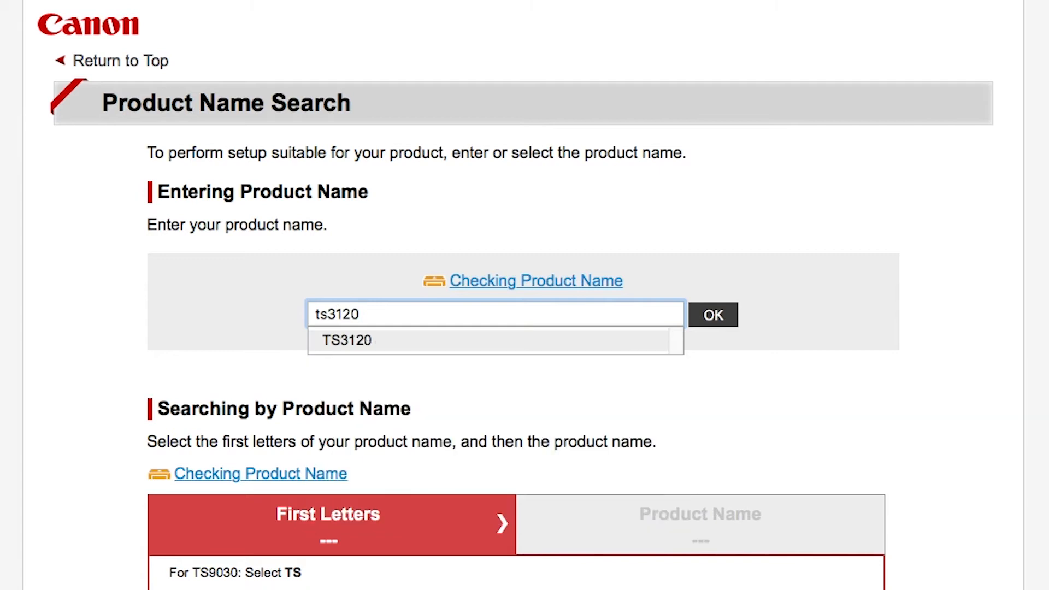
left_click(348, 340)
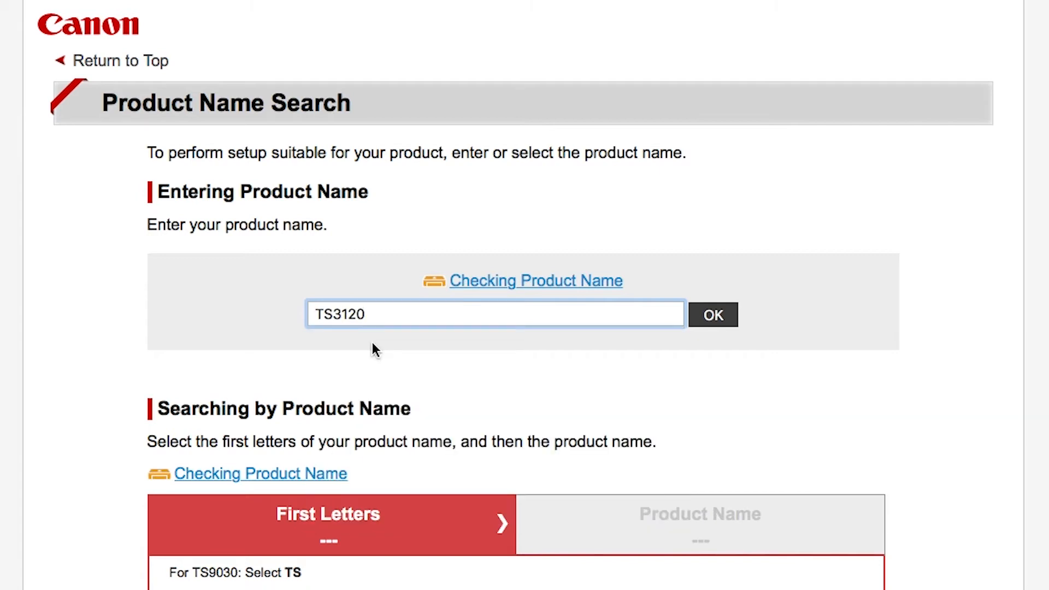
mouse_move(394, 348)
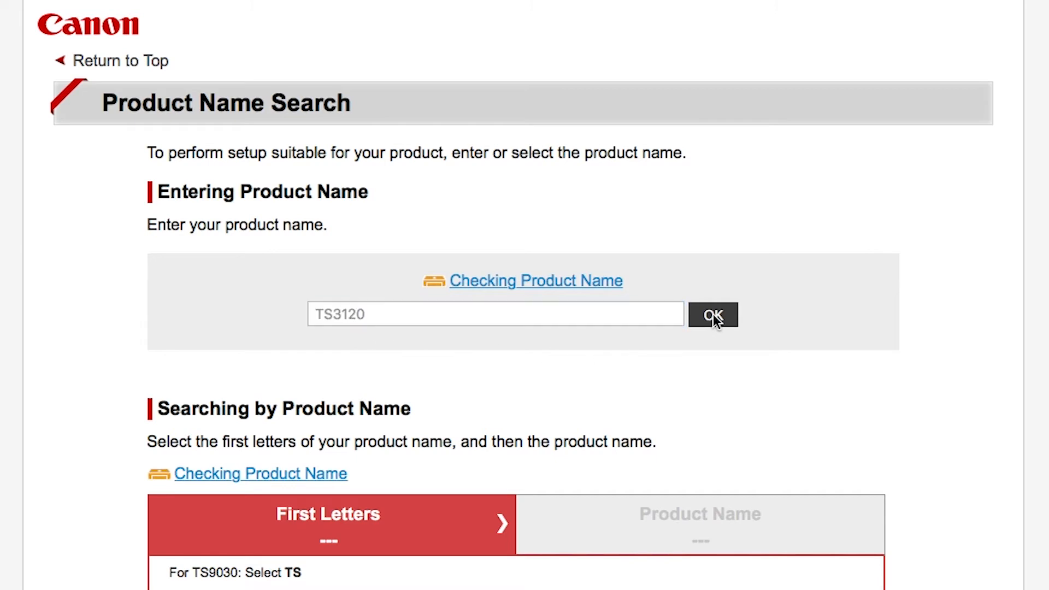
- Confirm TS3120, choose first-time Mac setup, and download the setup software
left_click(712, 315)
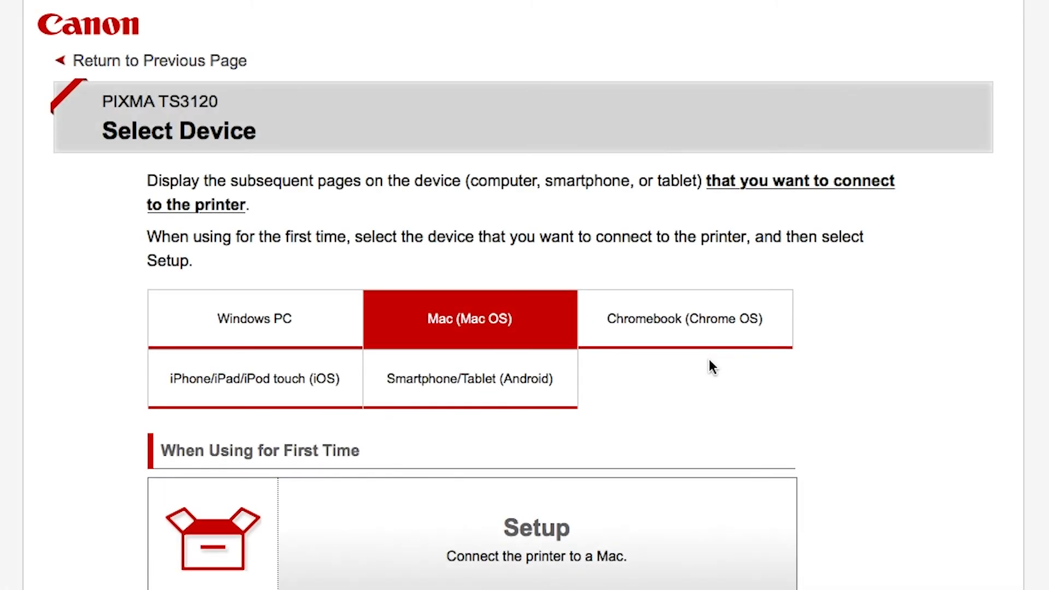
scroll("down", 3)
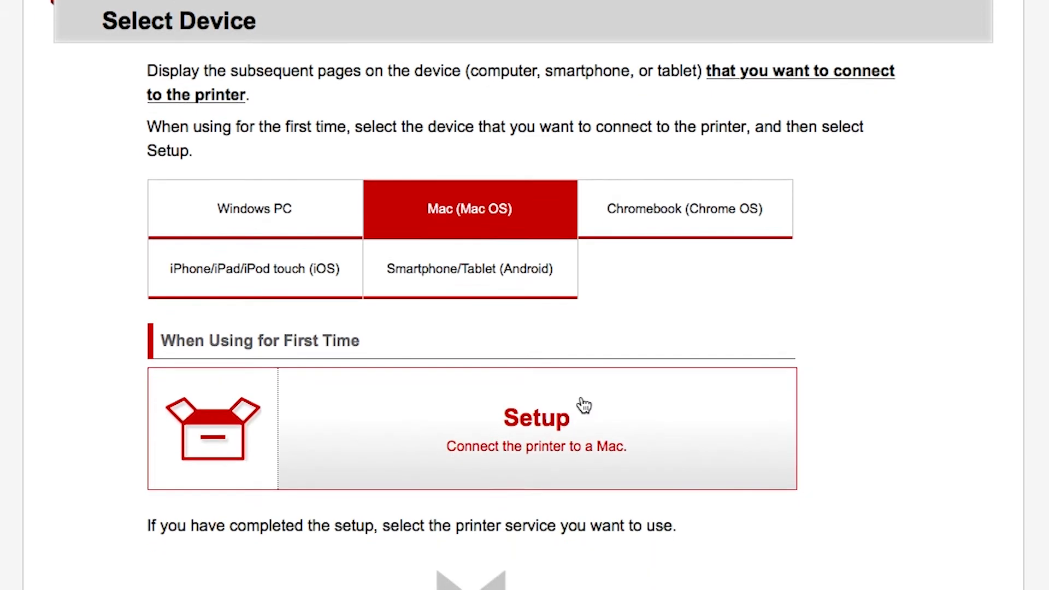
left_click(536, 417)
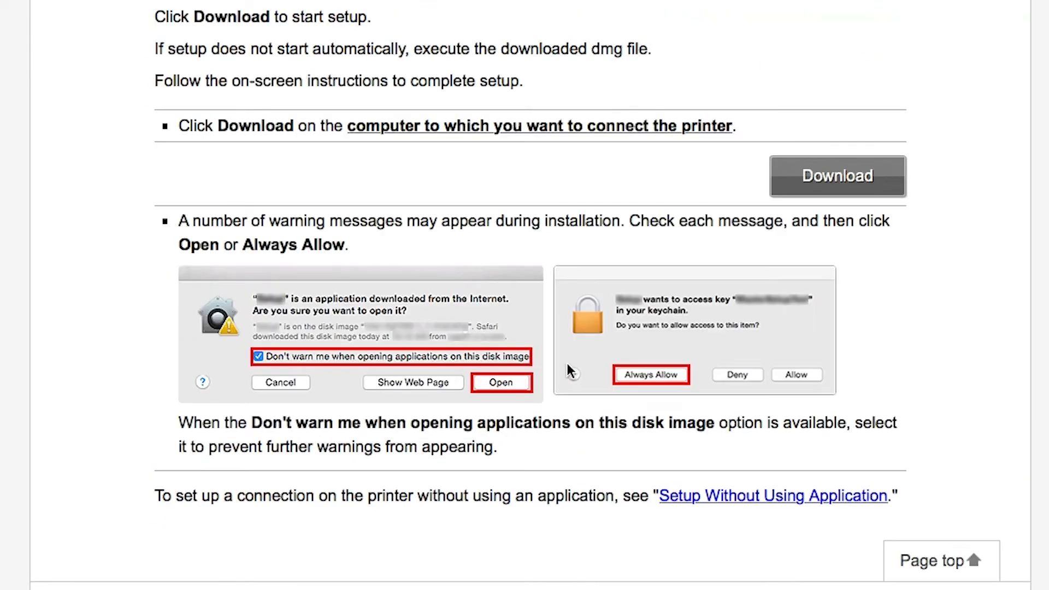
mouse_move(823, 188)
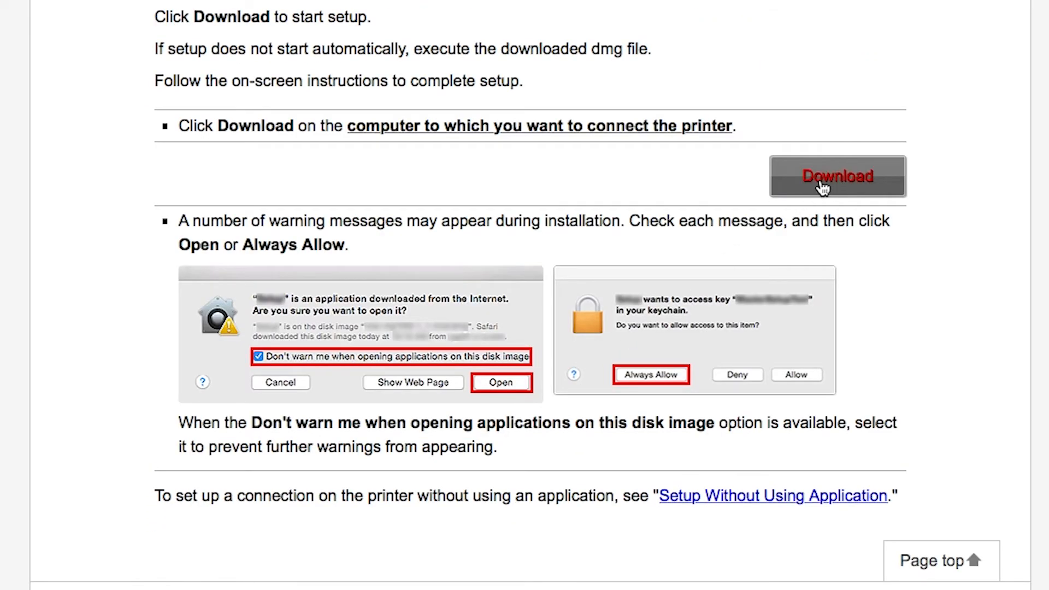
scroll("up", 3)
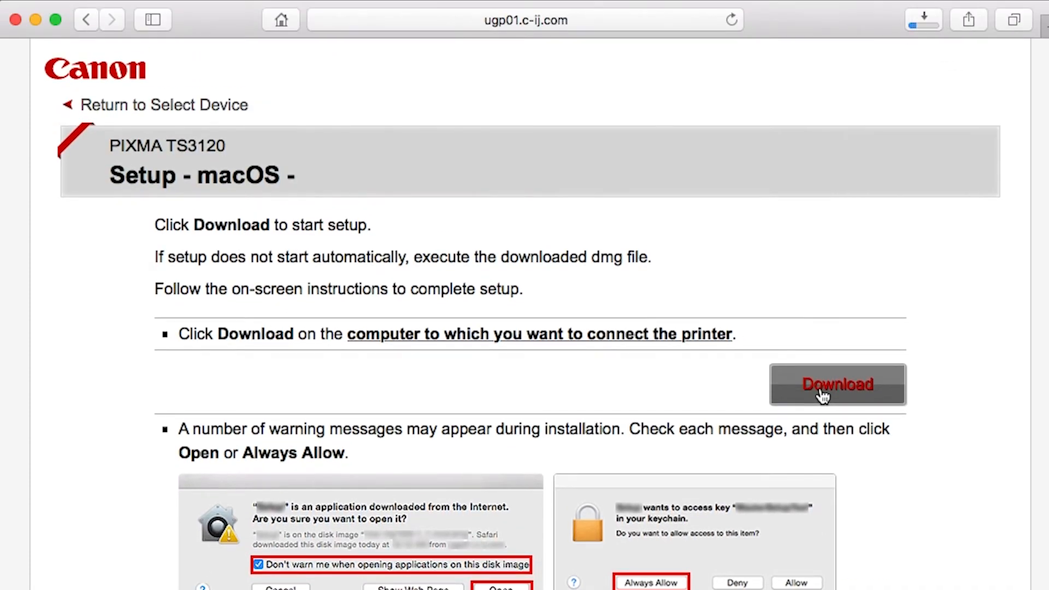
left_click(837, 384)
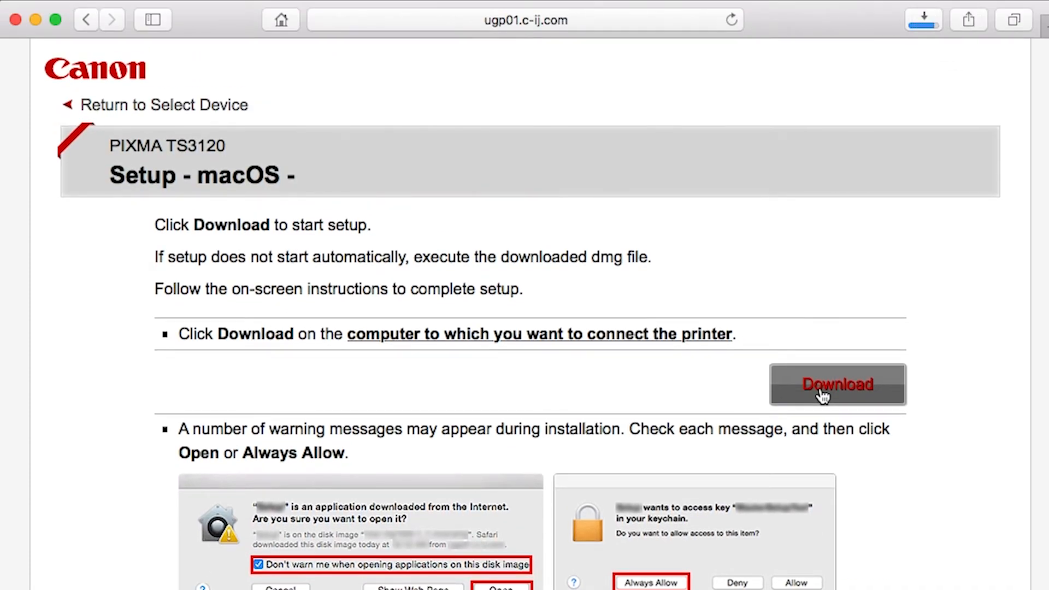
left_click(837, 384)
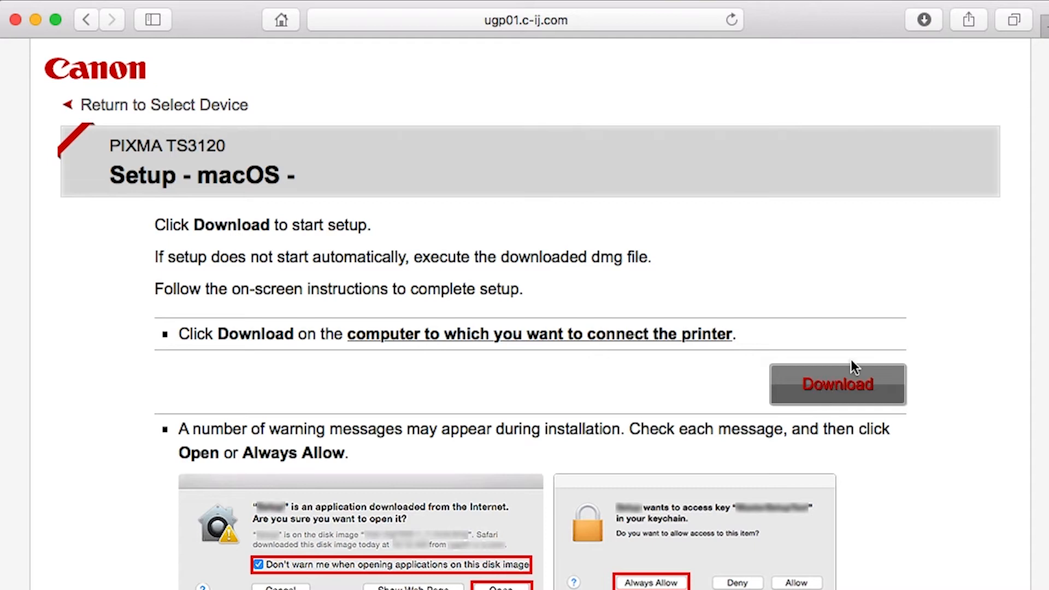
left_click(883, 20)
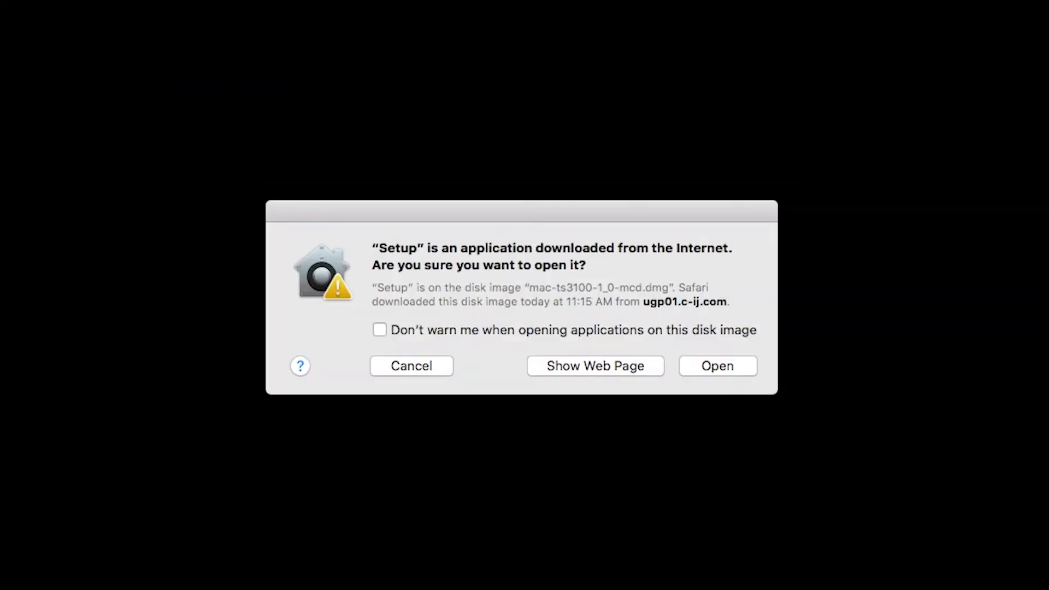
mouse_move(663, 299)
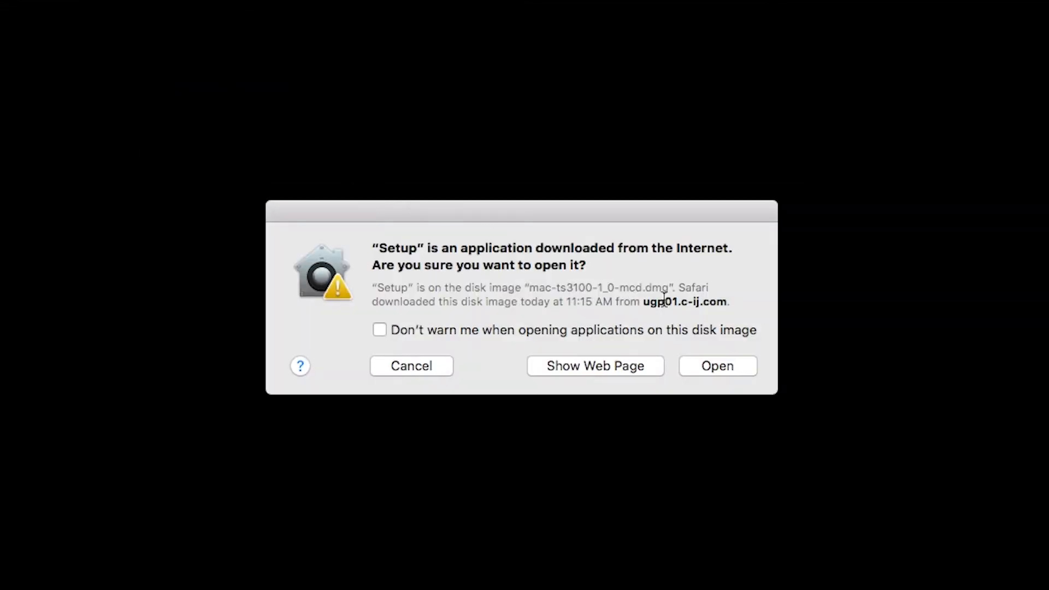
- Approve opening the downloaded Setup app in the security warning
left_click(716, 366)
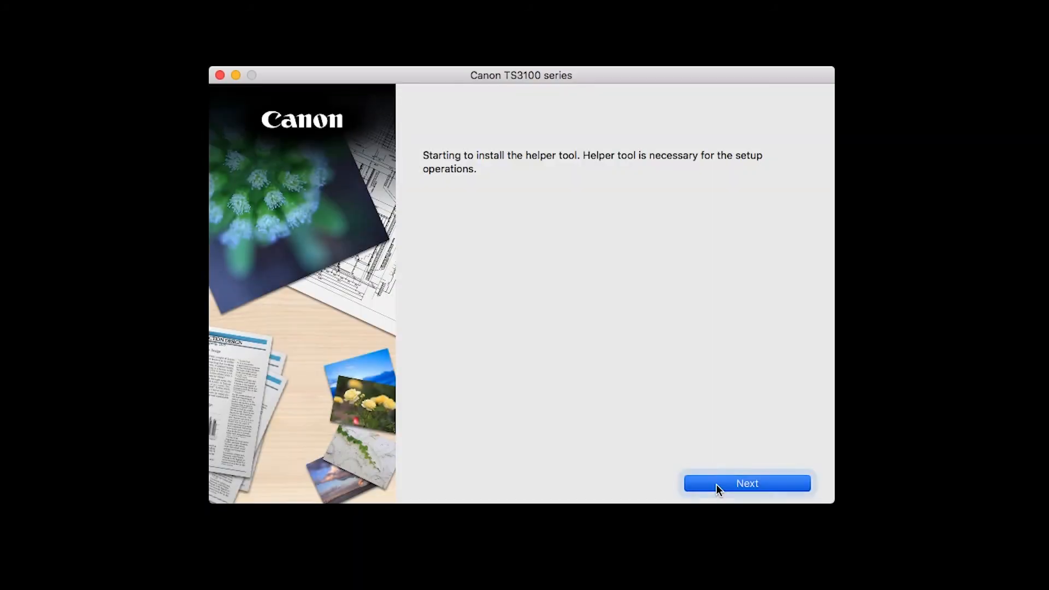
- Install the helper tool with admin authorization and start the machine setup
left_click(747, 483)
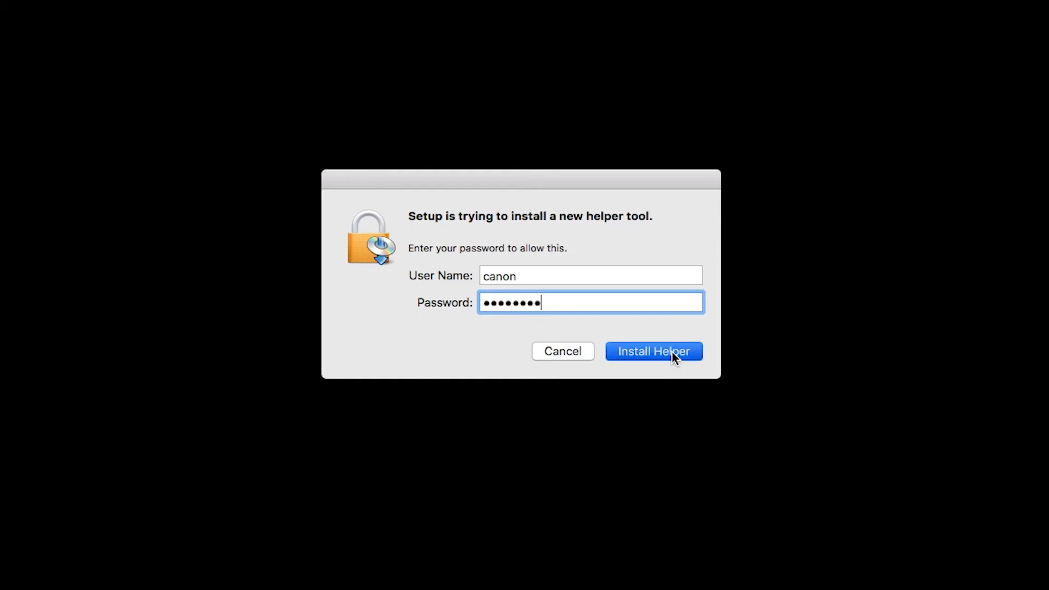
left_click(653, 351)
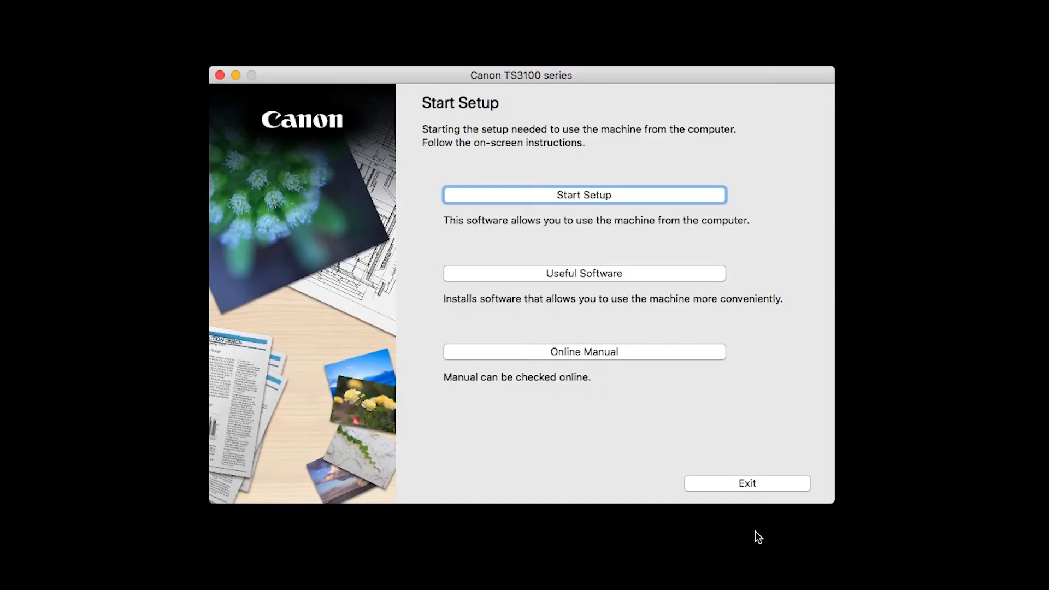
mouse_move(709, 225)
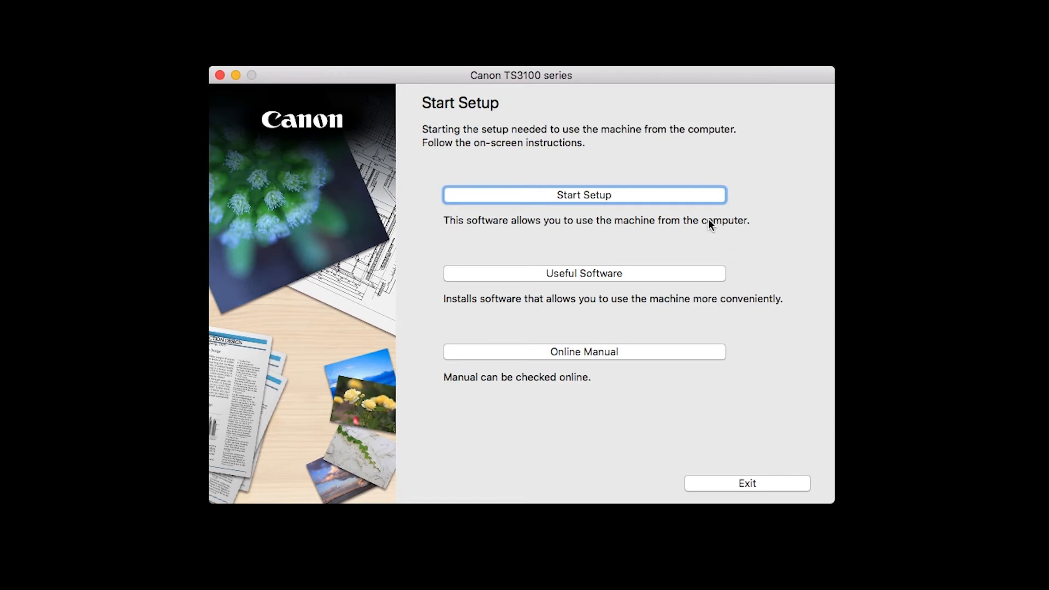
left_click(583, 195)
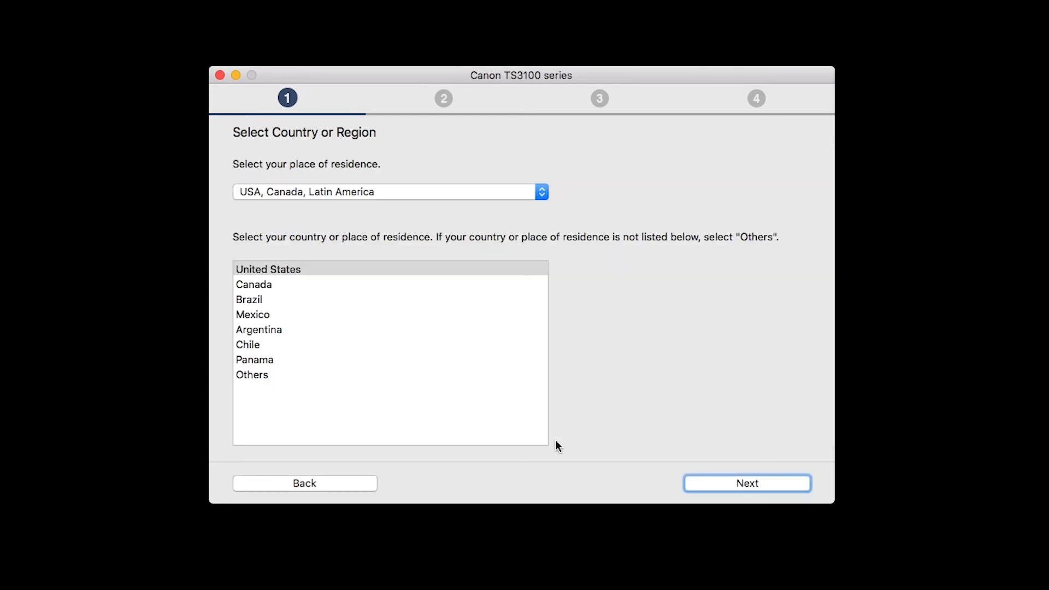
- Choose United States, accept the license agreement, and agree to the Extended Survey Program
left_click(267, 269)
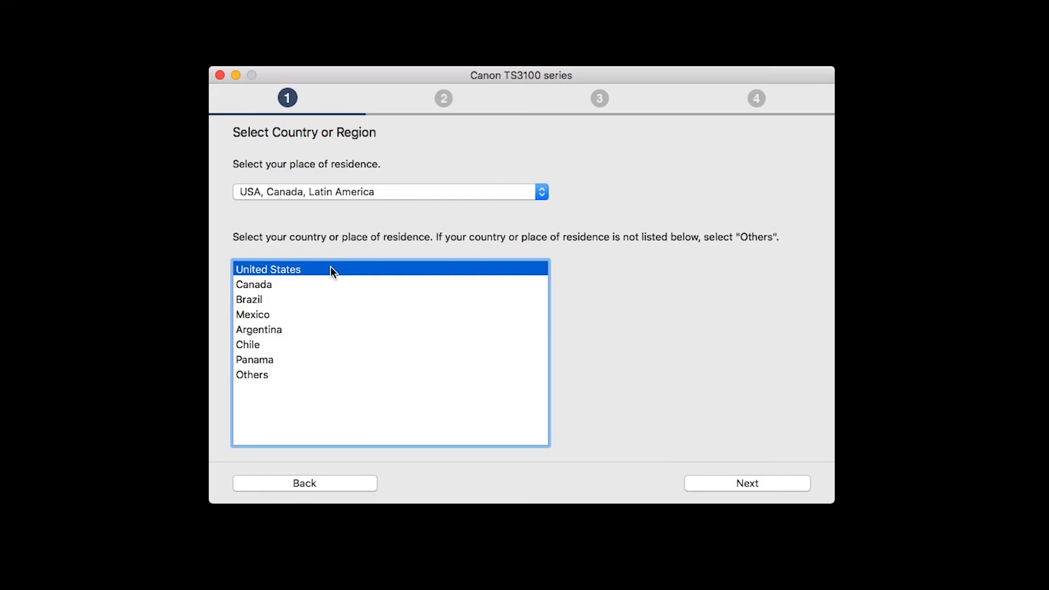
mouse_move(736, 466)
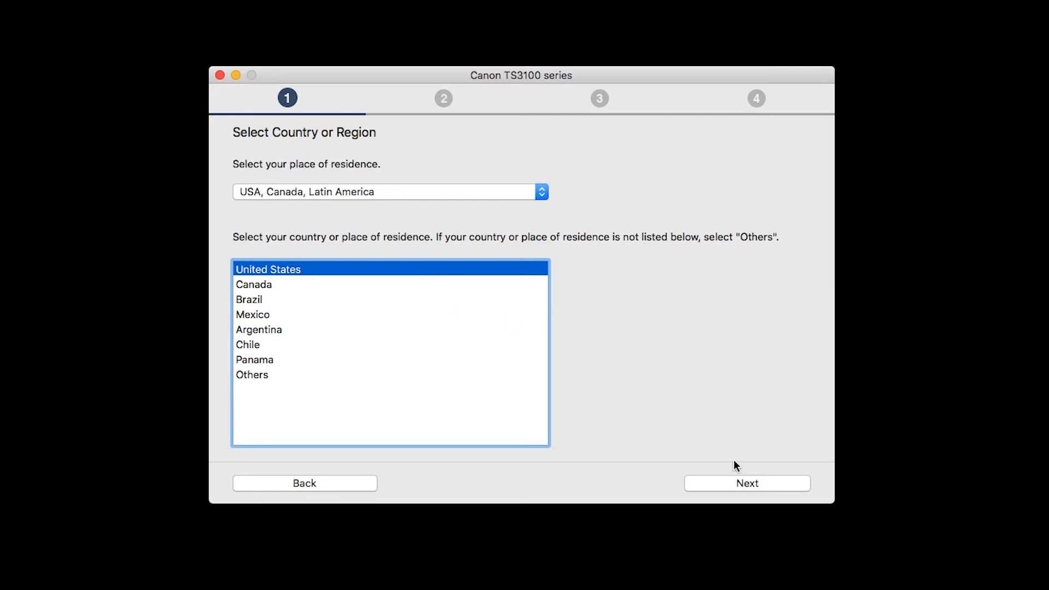
left_click(747, 483)
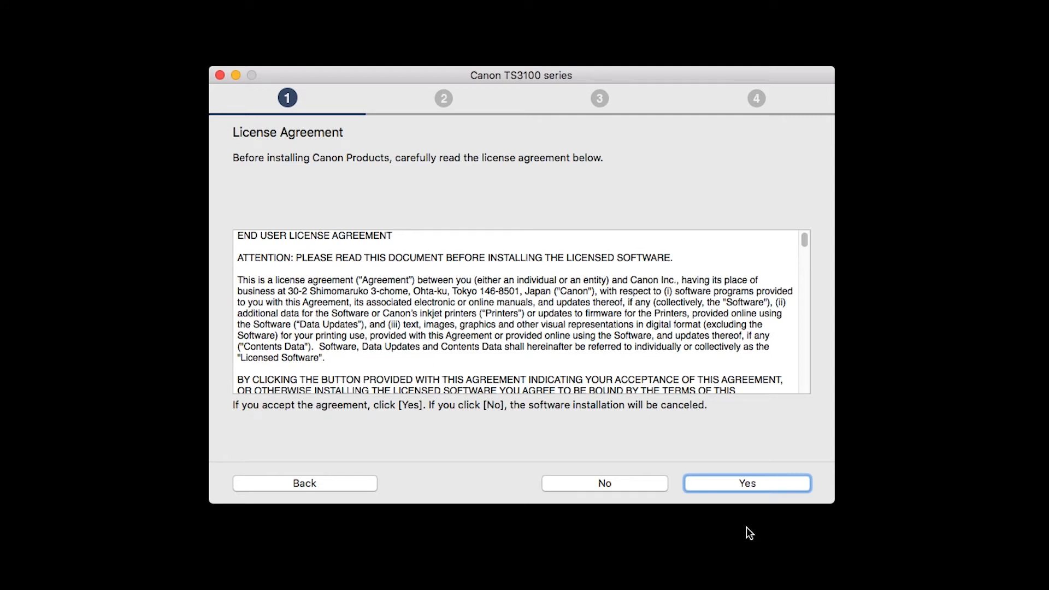
left_click(747, 483)
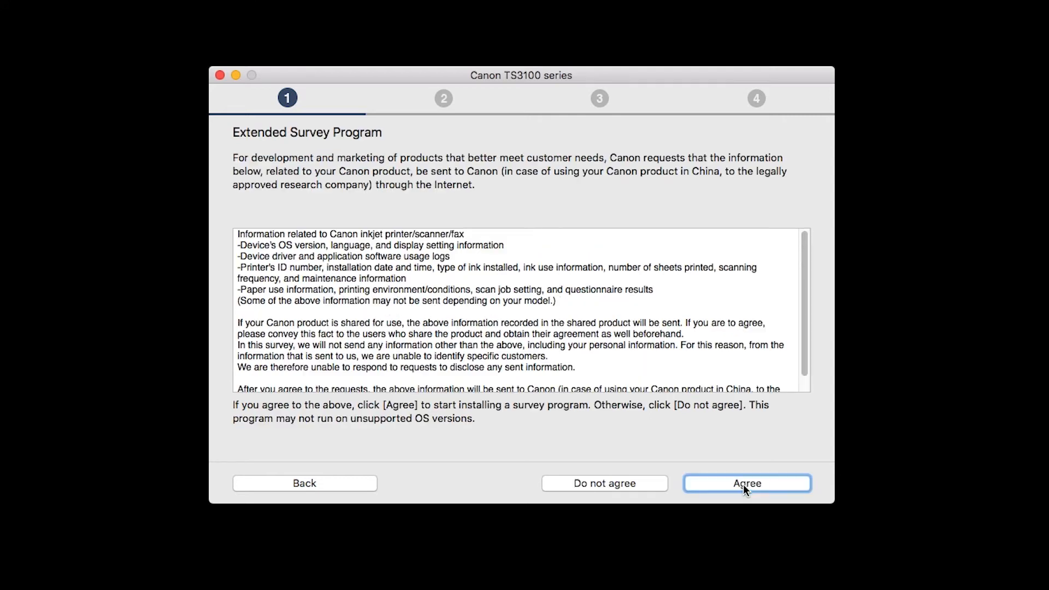
mouse_move(751, 528)
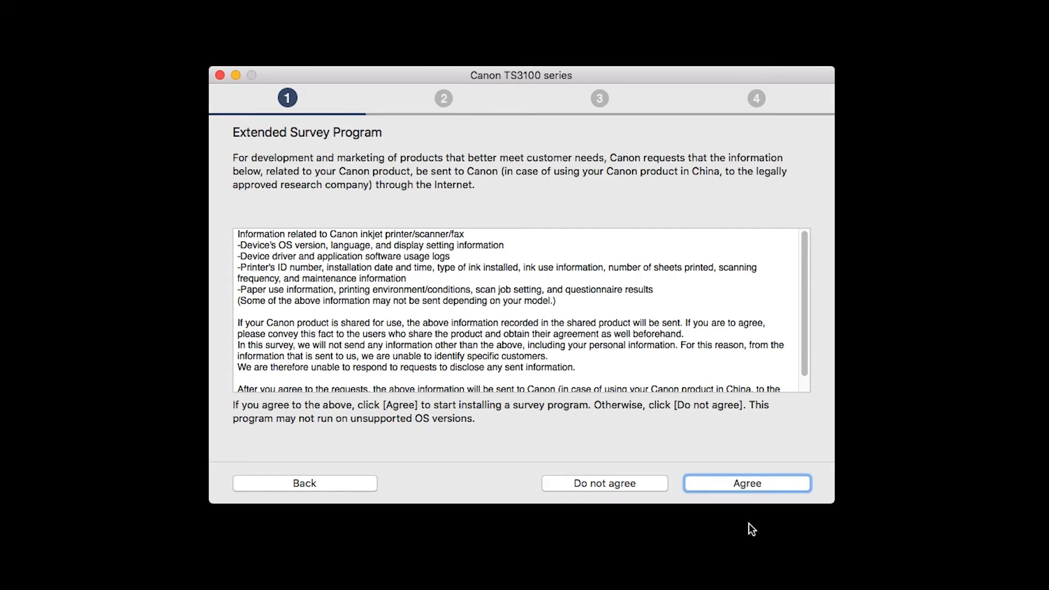
left_click(747, 483)
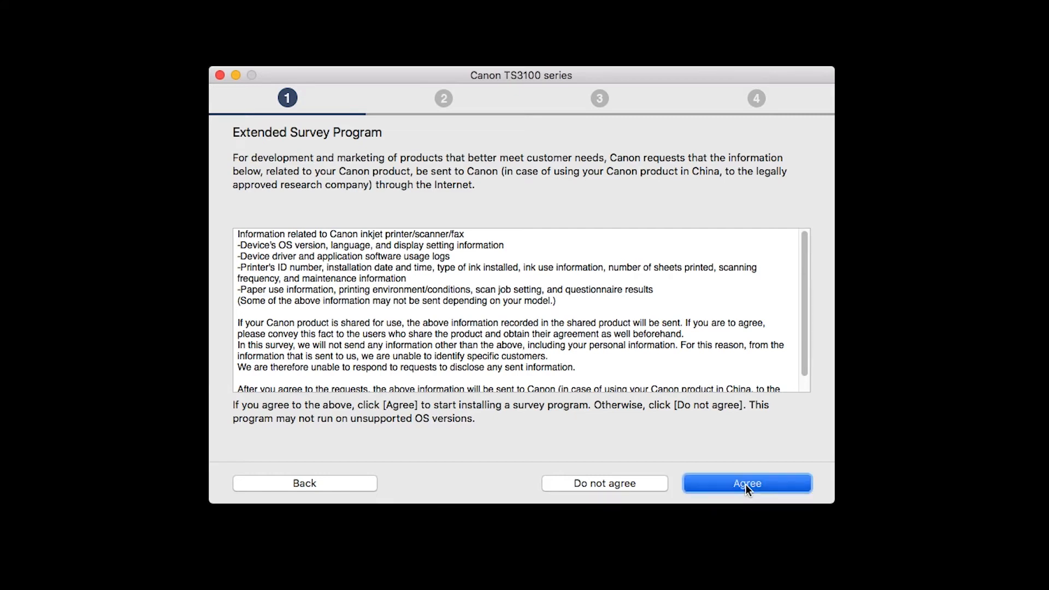
left_click(747, 483)
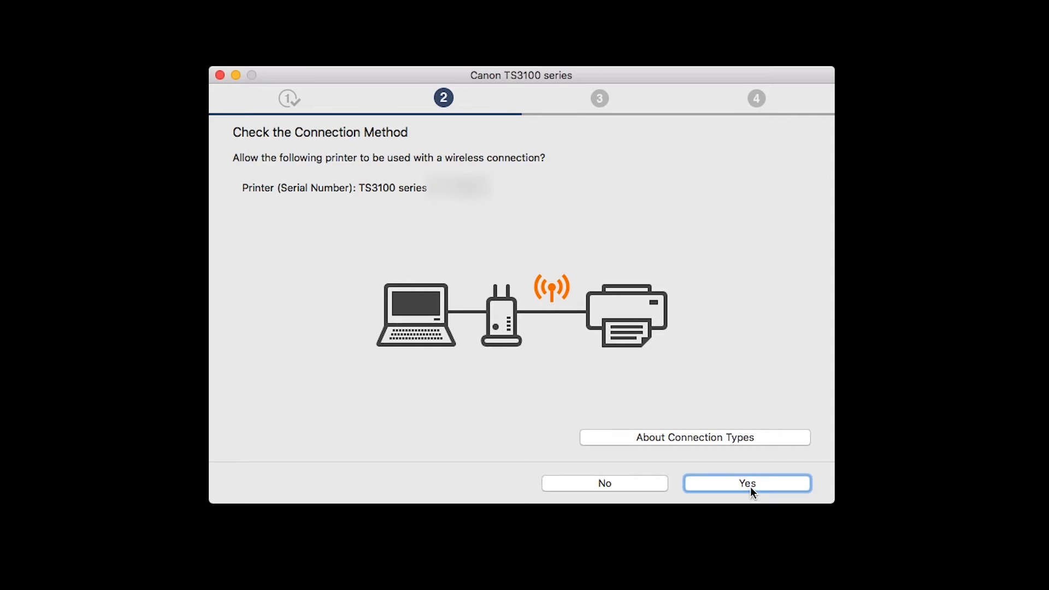
- Answer Yes on Check the Connection Method to use wireless
left_click(747, 483)
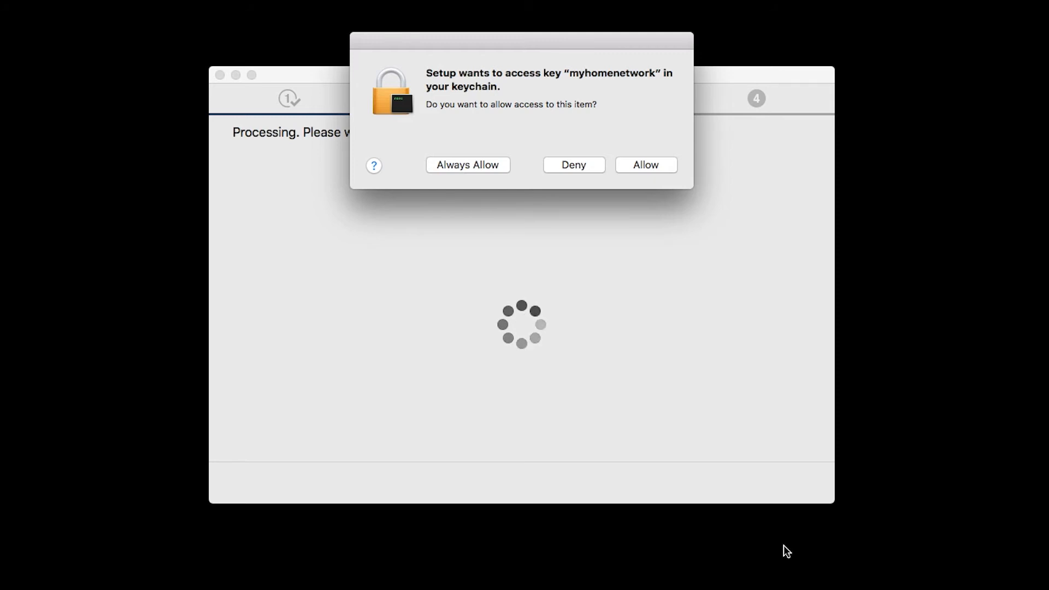
mouse_move(706, 326)
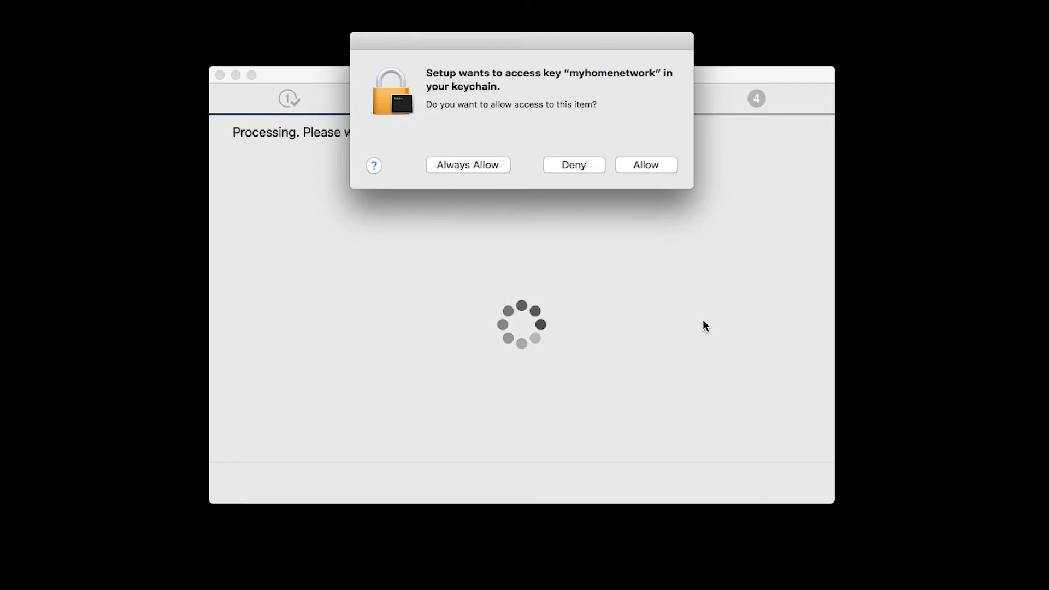
- Allow Setup to access the saved Wi-Fi network key in the keychain prompt
left_click(644, 164)
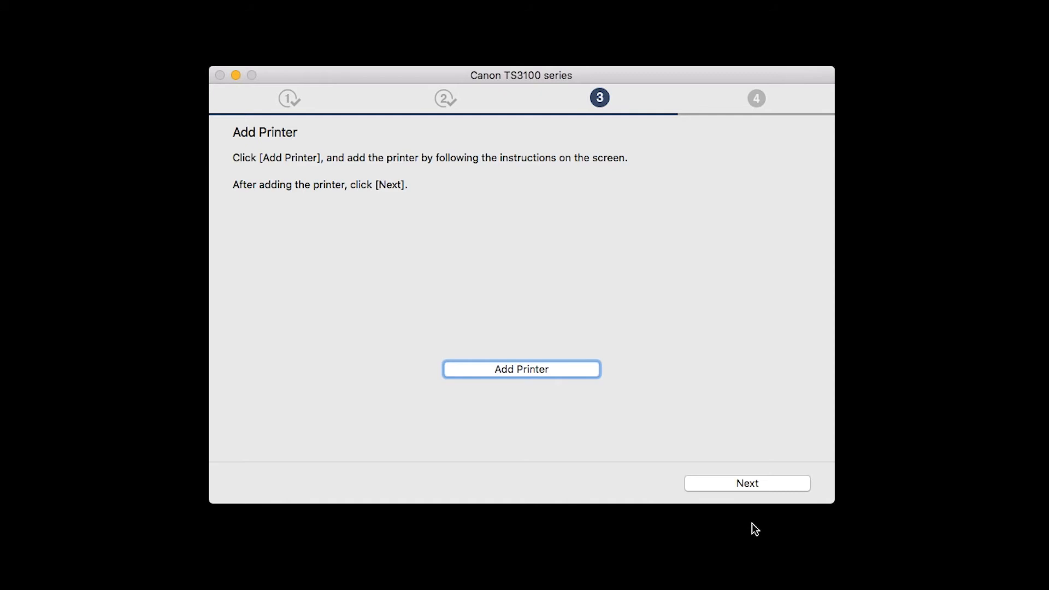
mouse_move(579, 374)
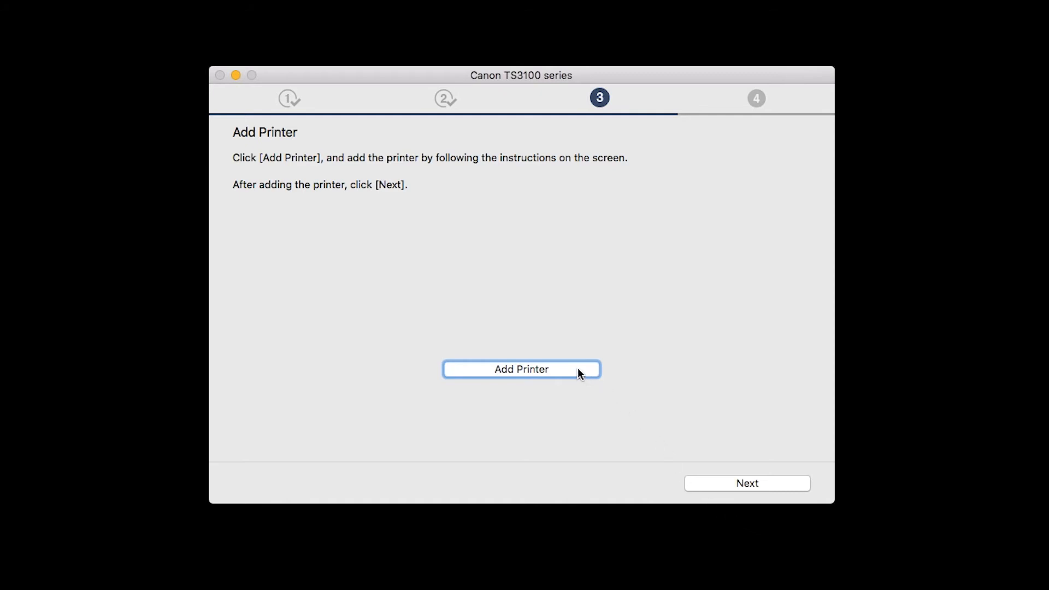
- Add Canon TS3100 series (Bonjour Multifunction) using Secure AirPrint
left_click(521, 369)
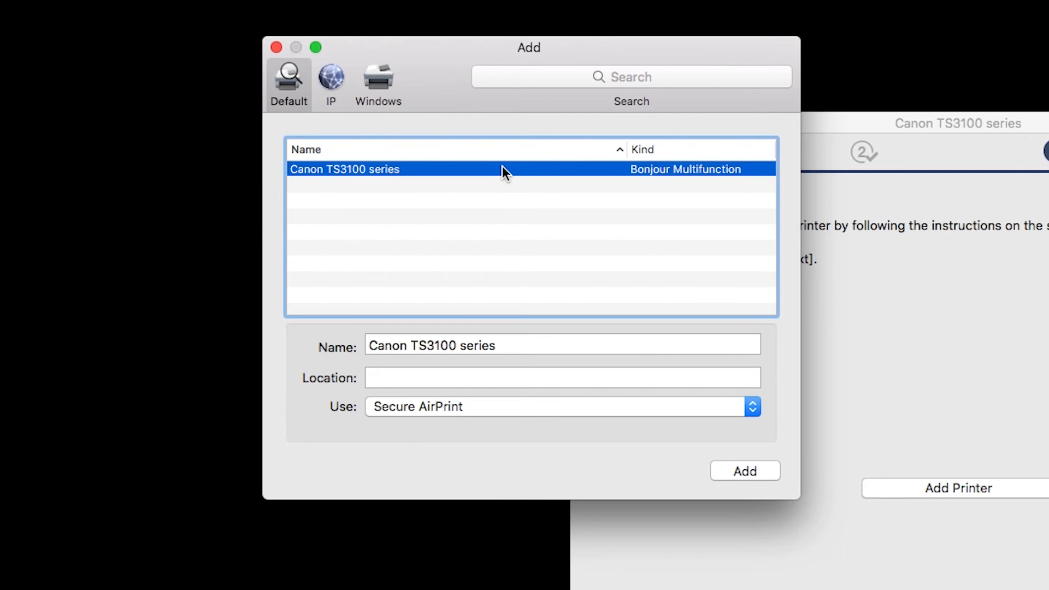
mouse_move(585, 257)
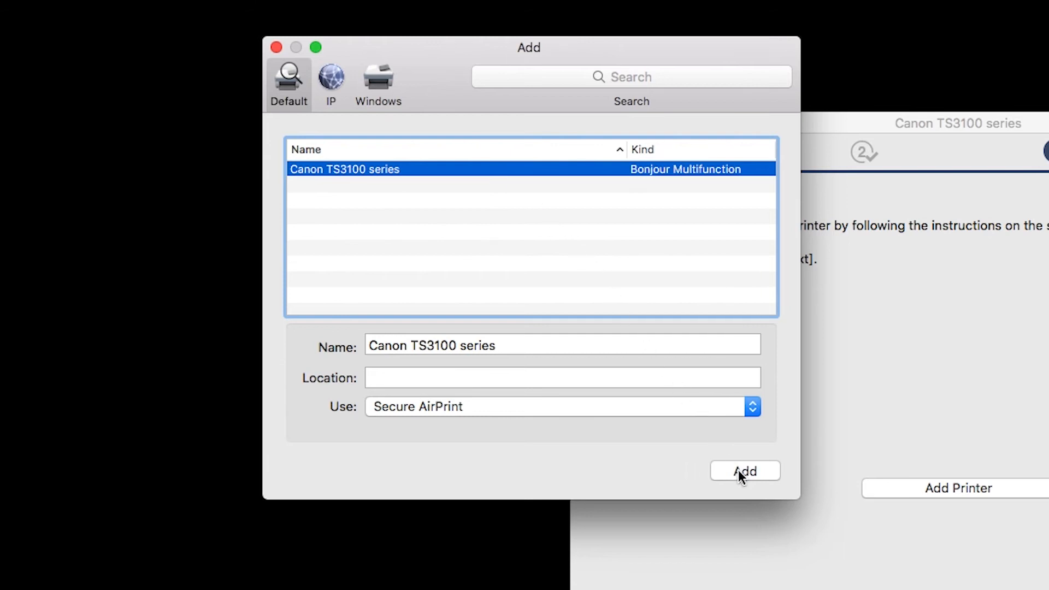
left_click(745, 471)
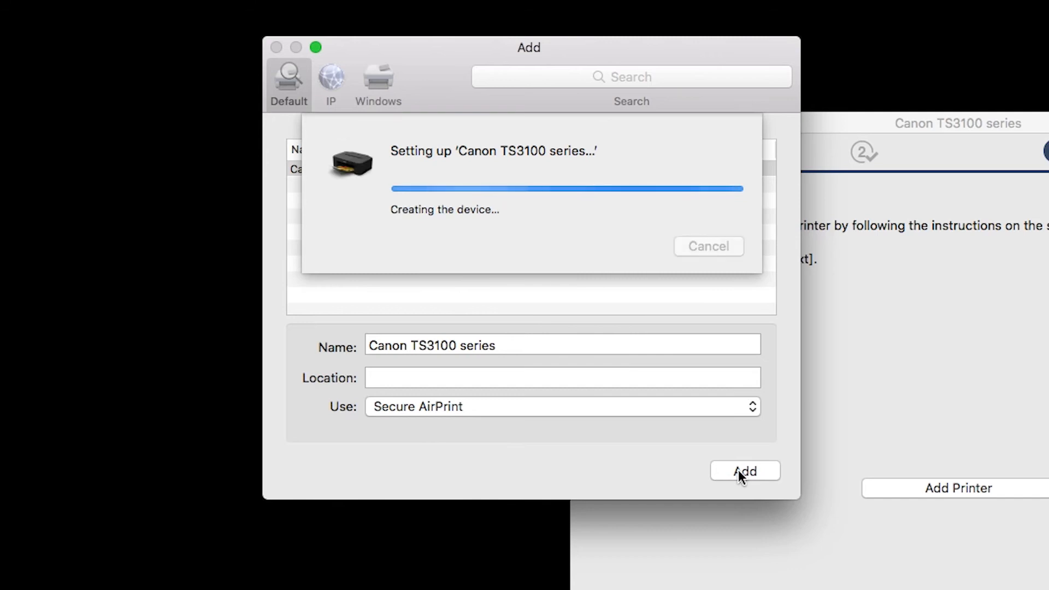
left_click(744, 471)
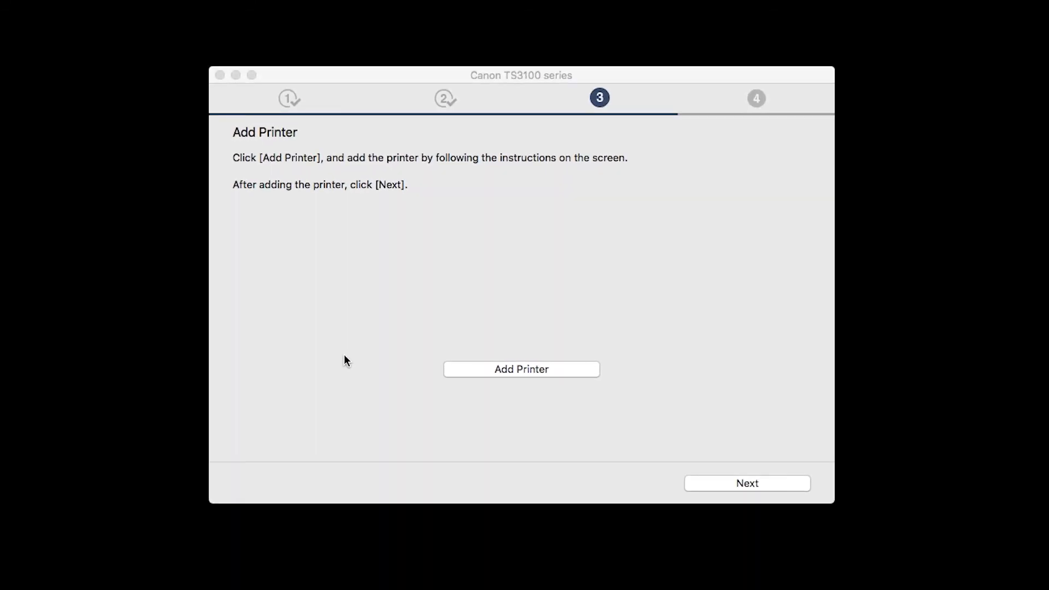
mouse_move(729, 530)
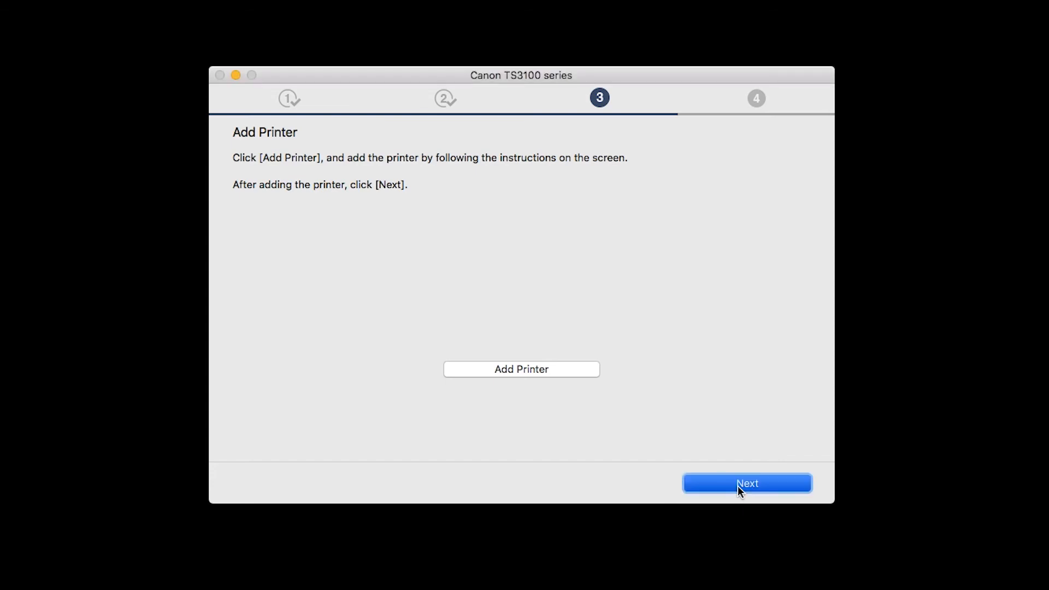
- Continue past Add Printer and Print Head Alignment Recommended to Test Print
left_click(747, 483)
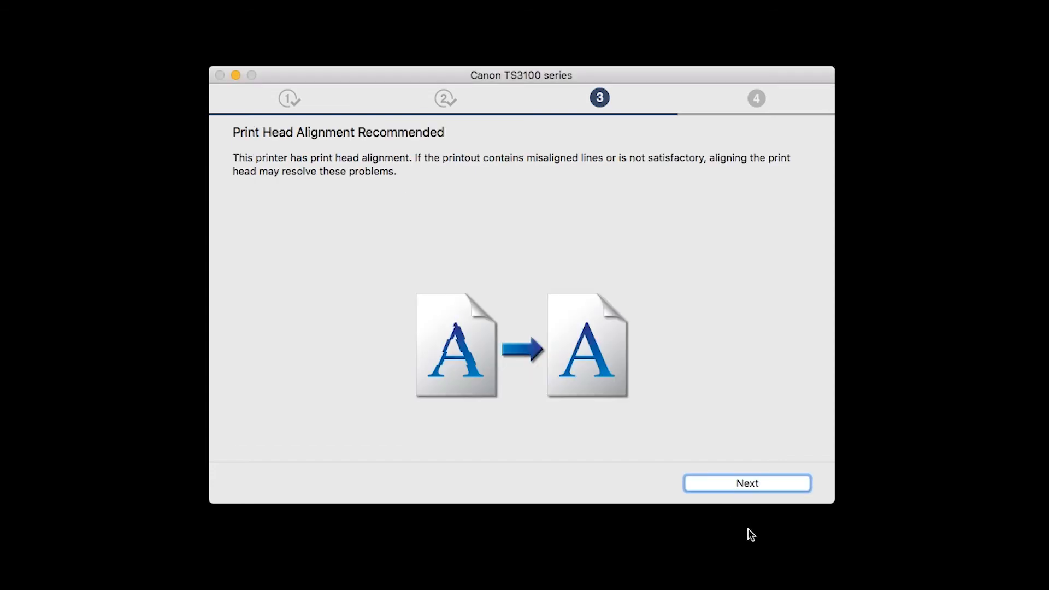
mouse_move(747, 513)
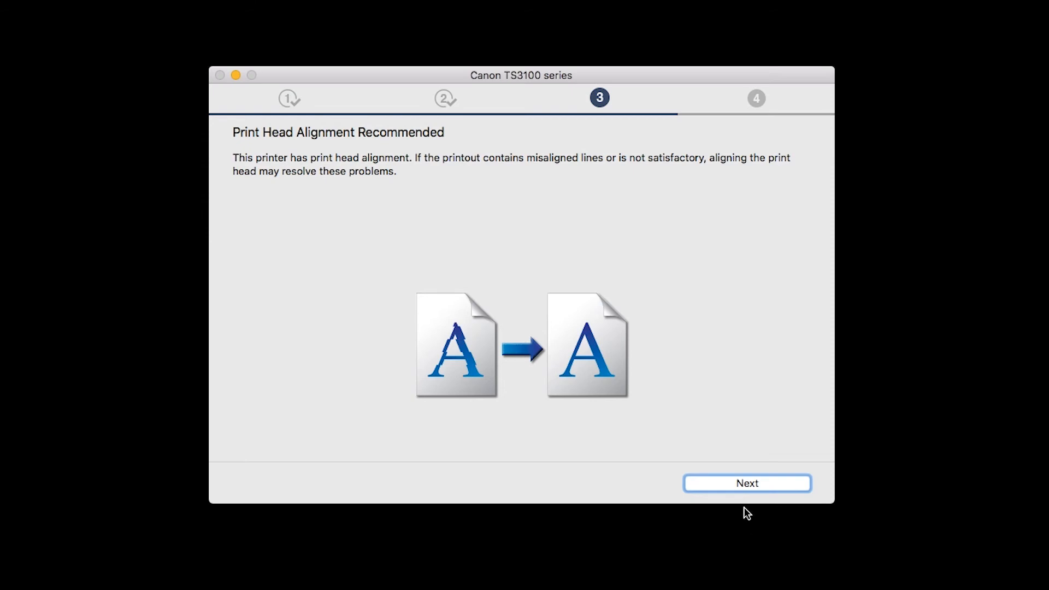
left_click(747, 483)
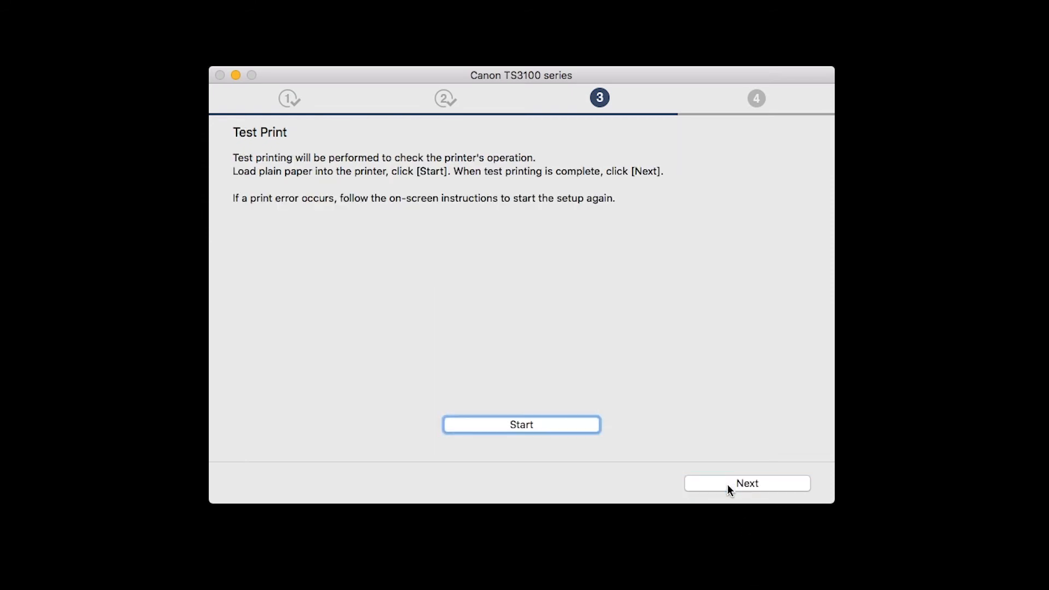
mouse_move(748, 539)
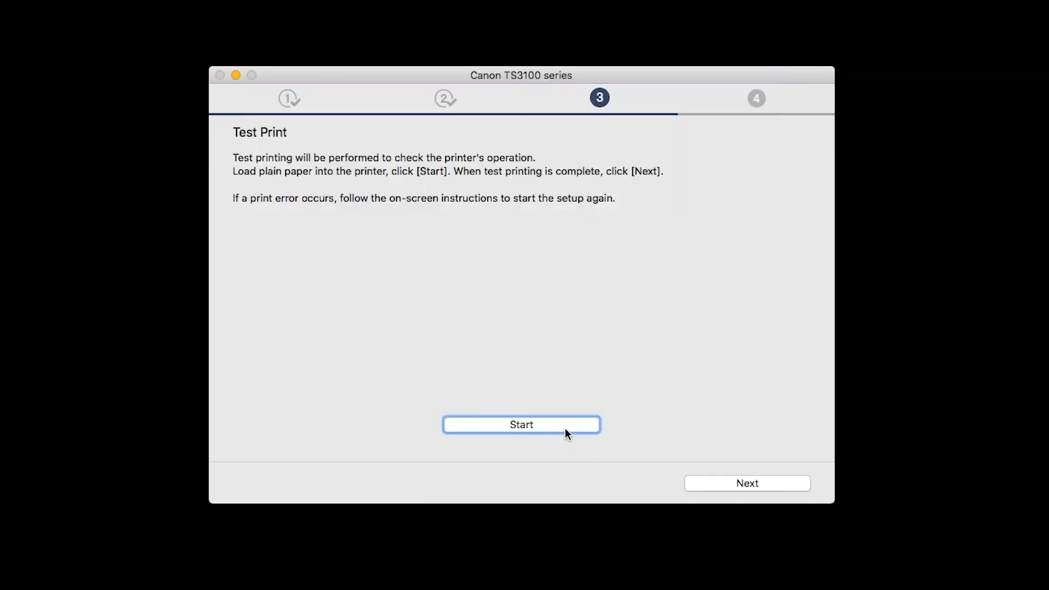
- Start the printer's test print from the Test Print page
left_click(521, 424)
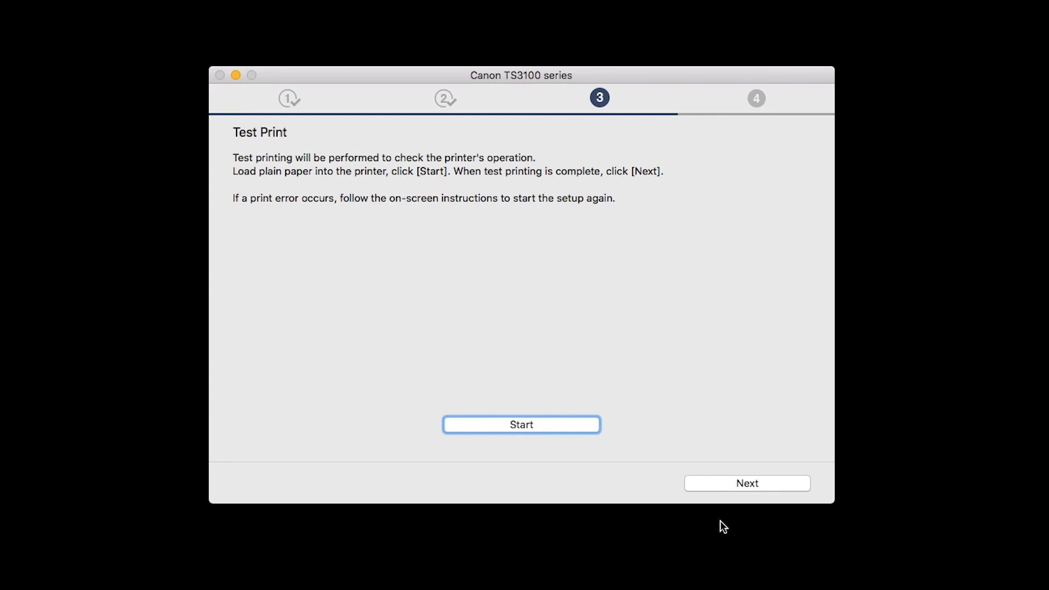
mouse_move(735, 509)
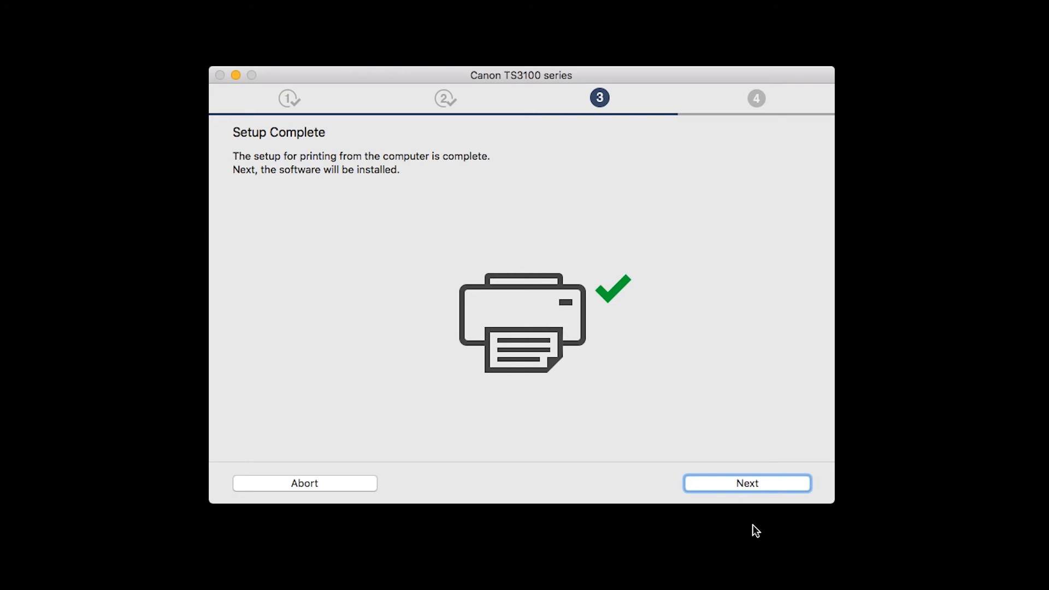
mouse_move(752, 532)
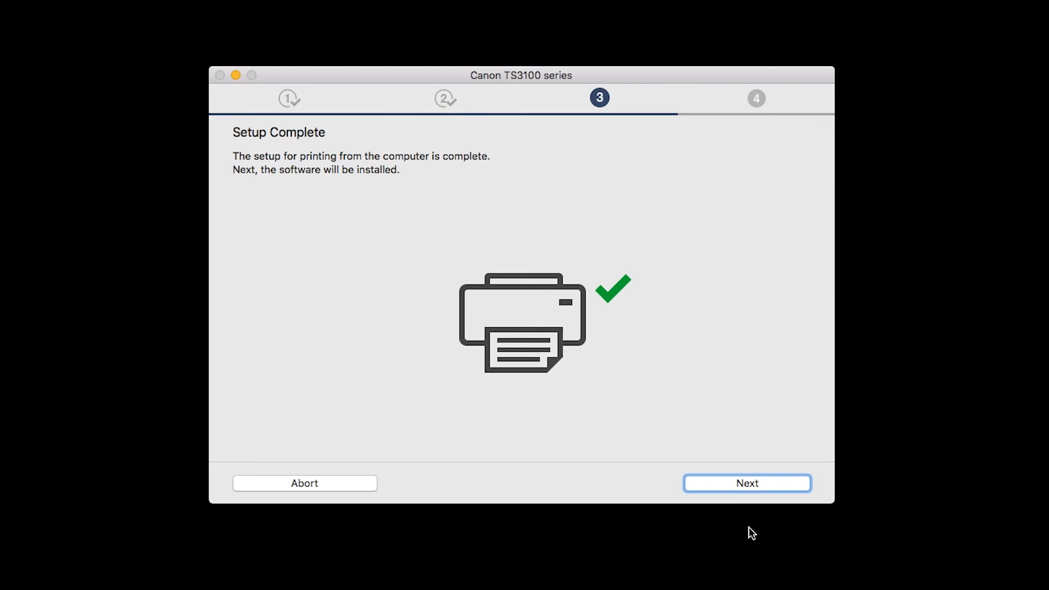
mouse_move(749, 493)
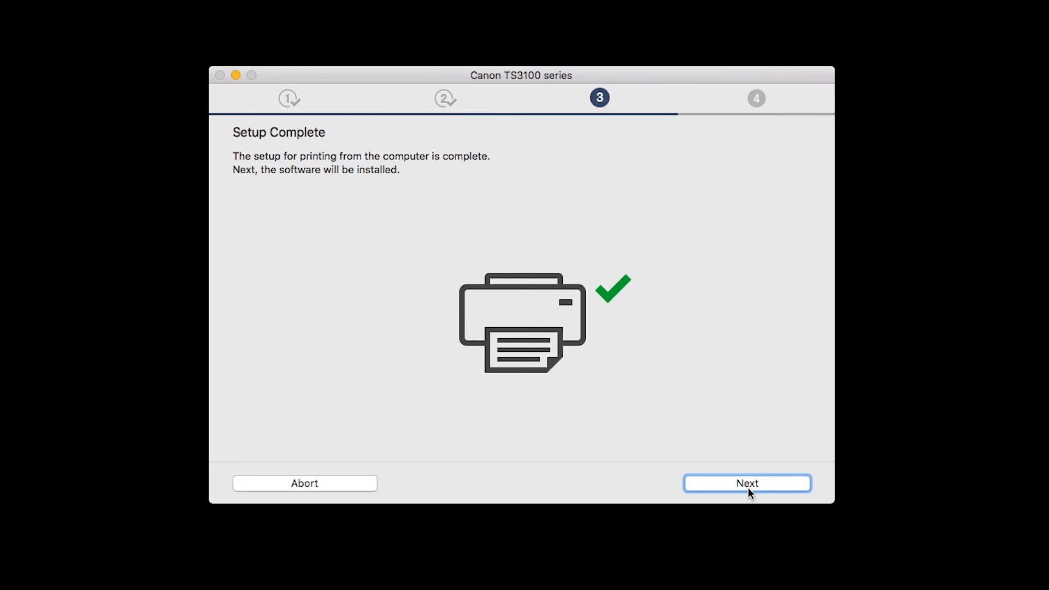
- Move past Setup Complete to the step 4 Software Installation List
left_click(747, 483)
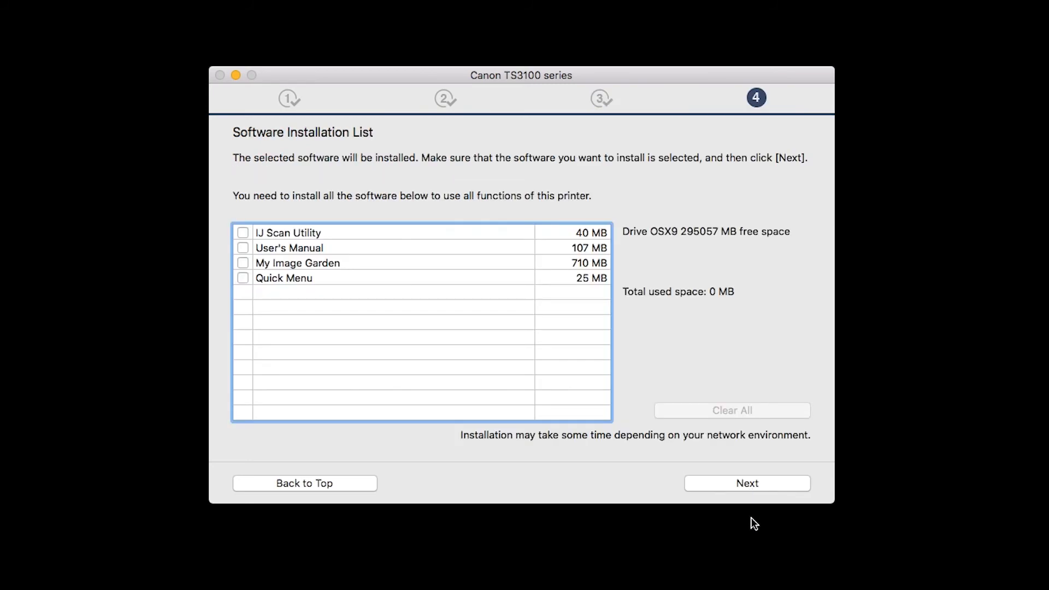
mouse_move(743, 524)
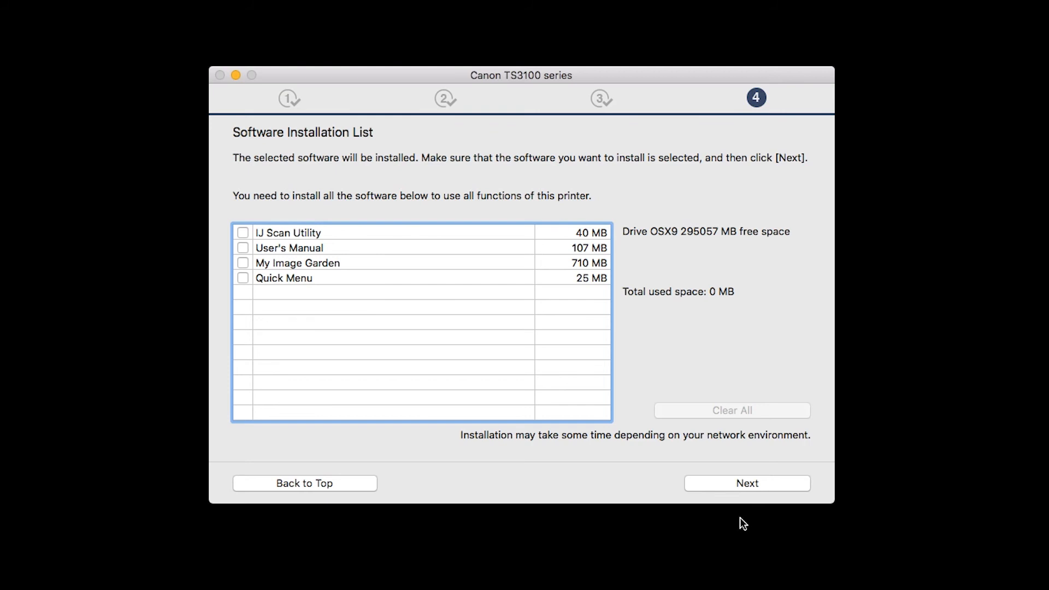
mouse_move(242, 232)
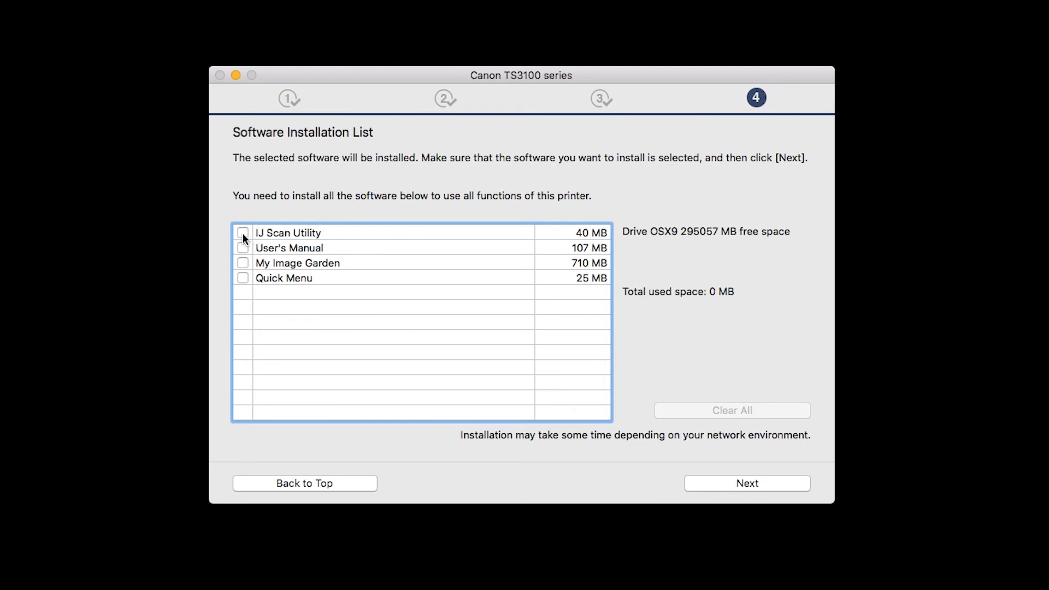
- Select IJ Scan Utility and My Image Garden, then install all four packages (2105 MB)
left_click(242, 248)
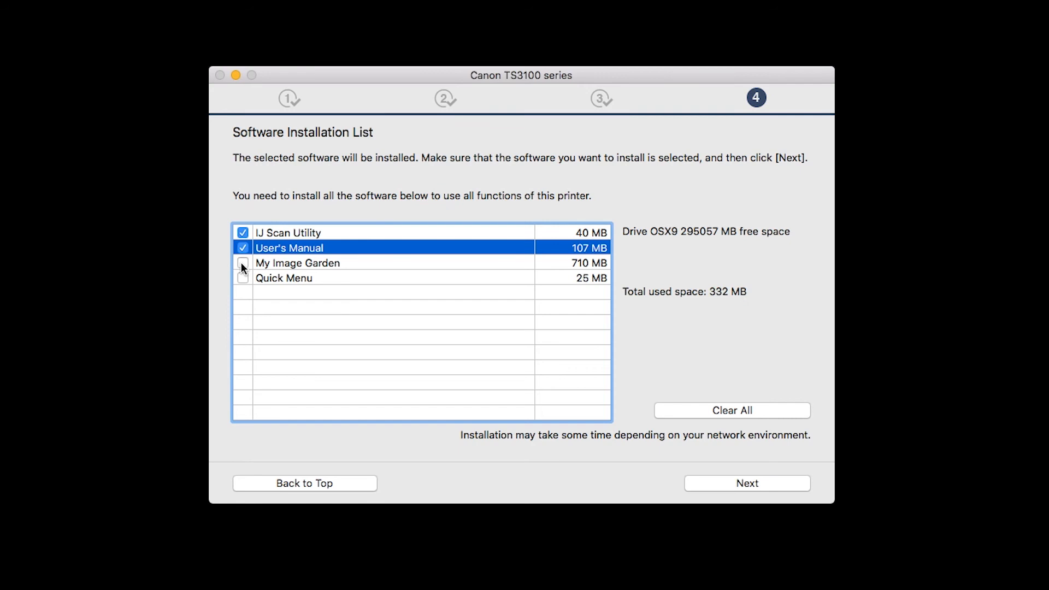
left_click(242, 262)
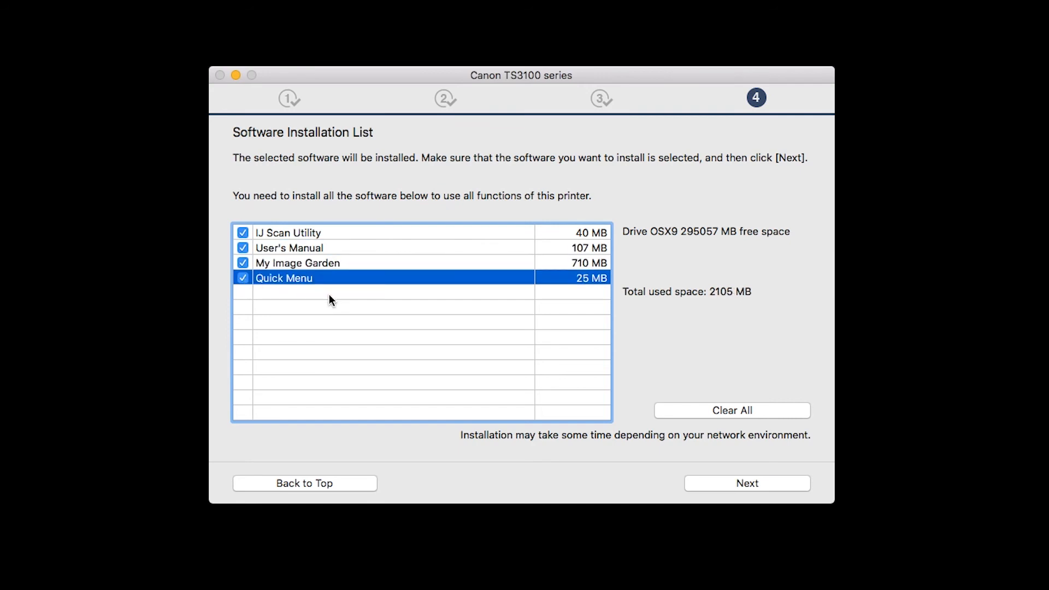
left_click(747, 483)
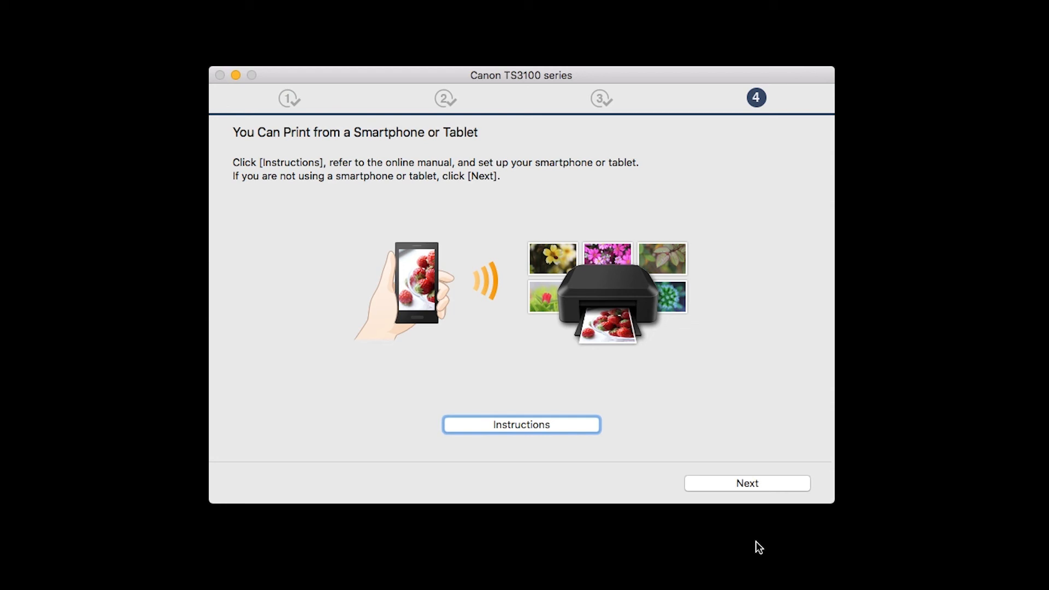
mouse_move(765, 492)
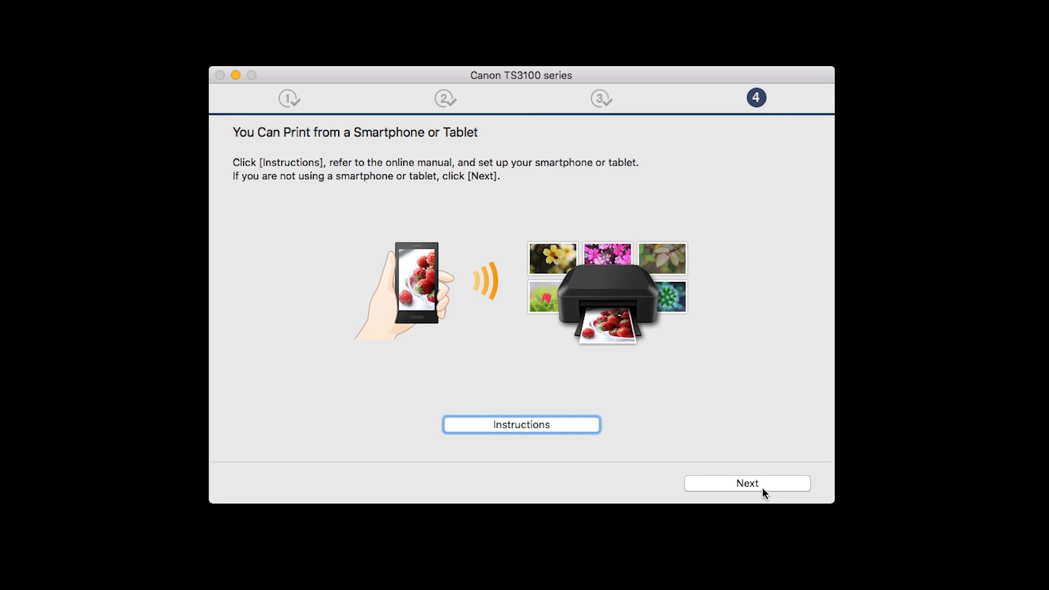
- Skip smartphone printing setup and register the printer with Canon
left_click(747, 483)
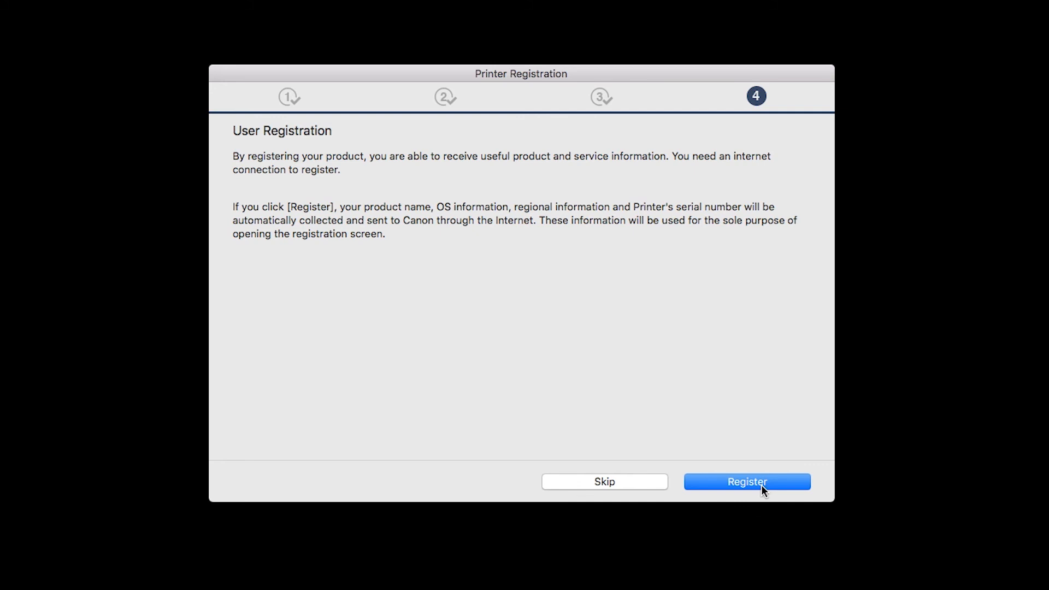
left_click(747, 482)
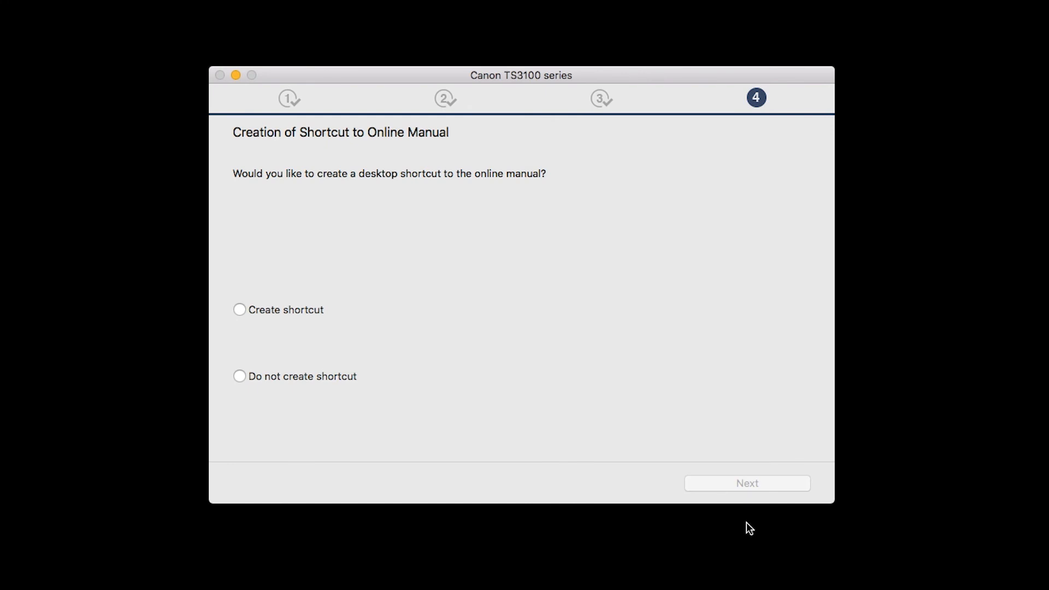
mouse_move(735, 527)
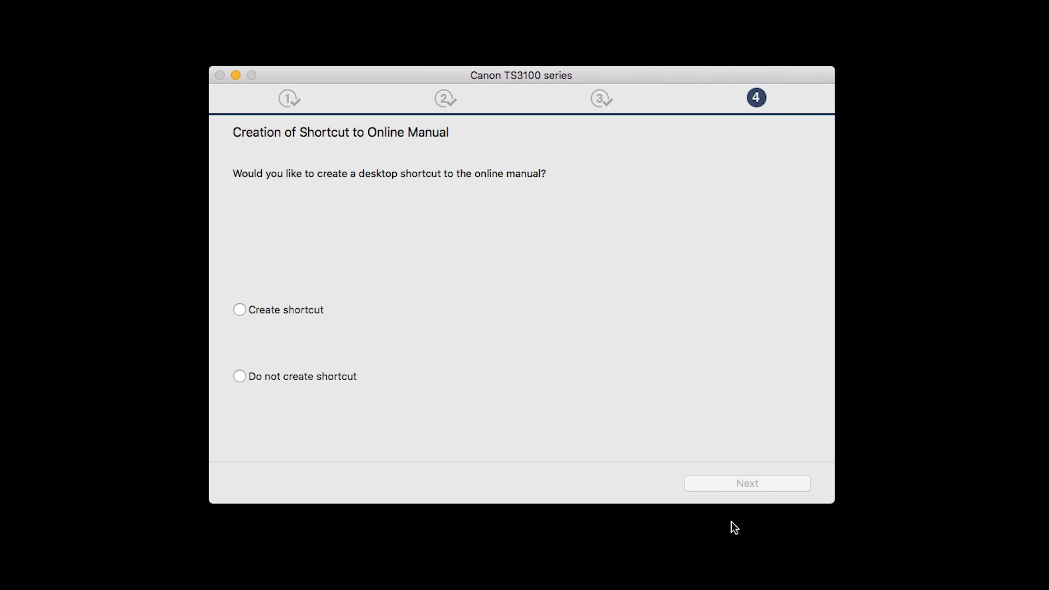
- Opt to create the online manual desktop shortcut and finish the installation
left_click(239, 310)
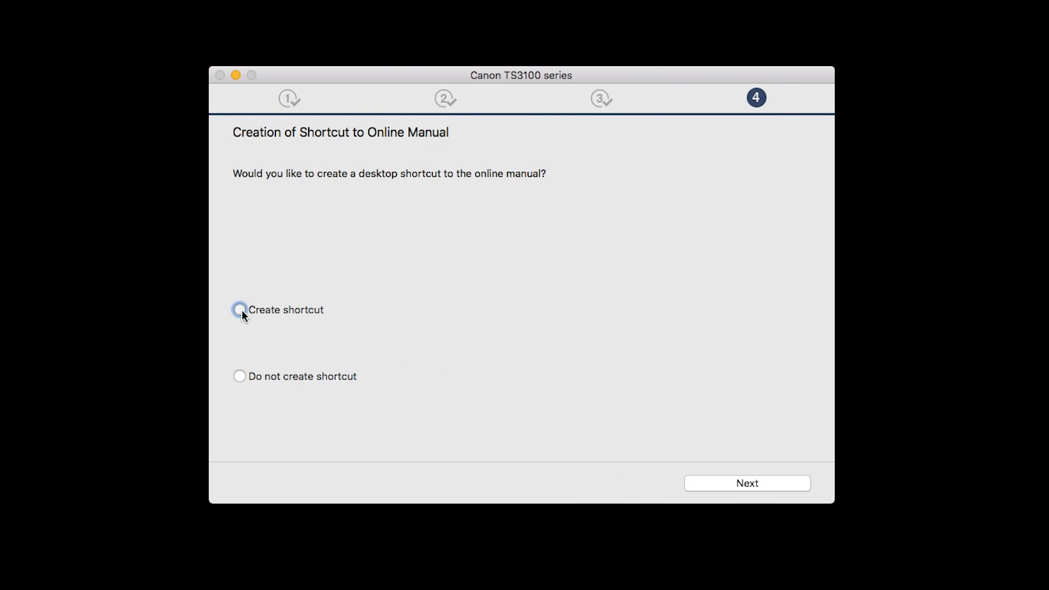
left_click(239, 310)
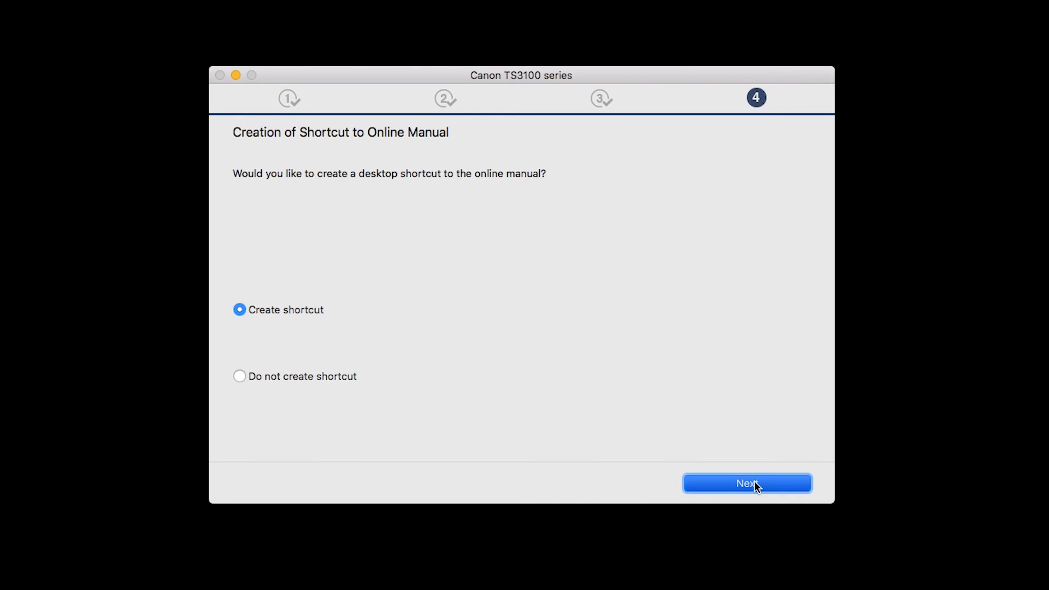
left_click(747, 483)
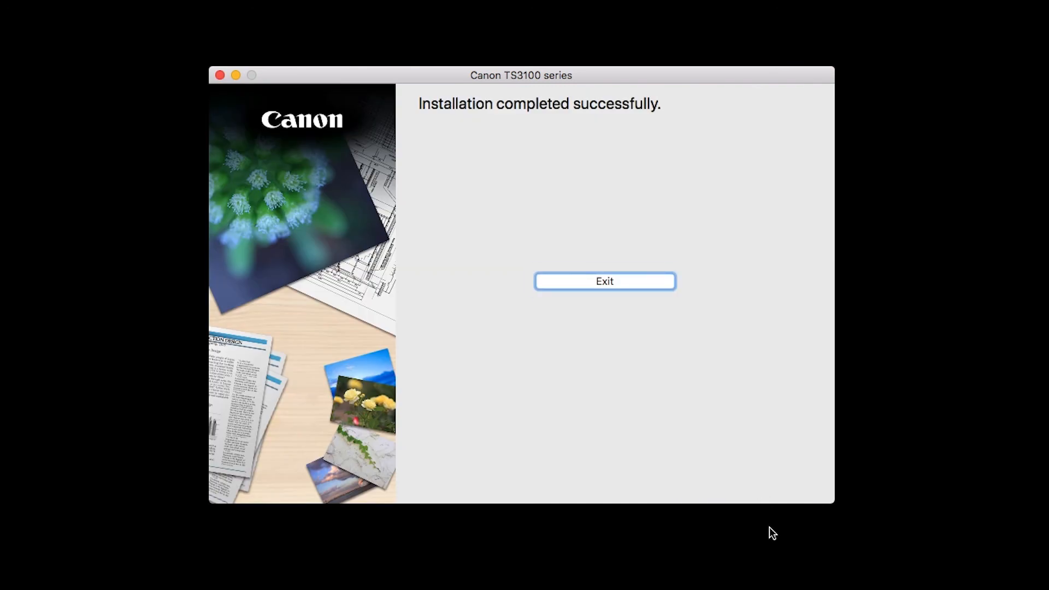
mouse_move(634, 307)
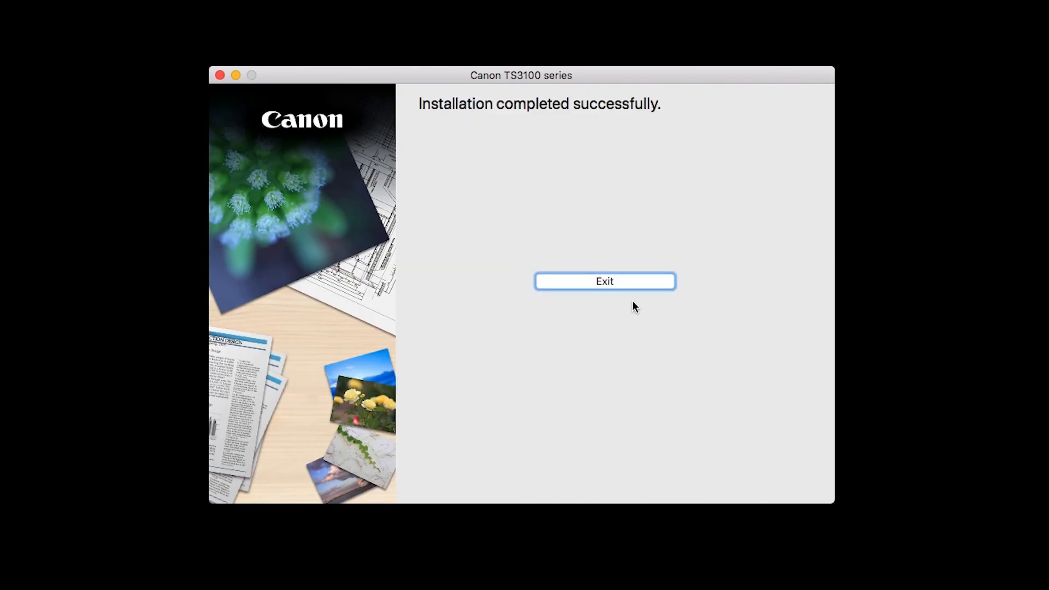